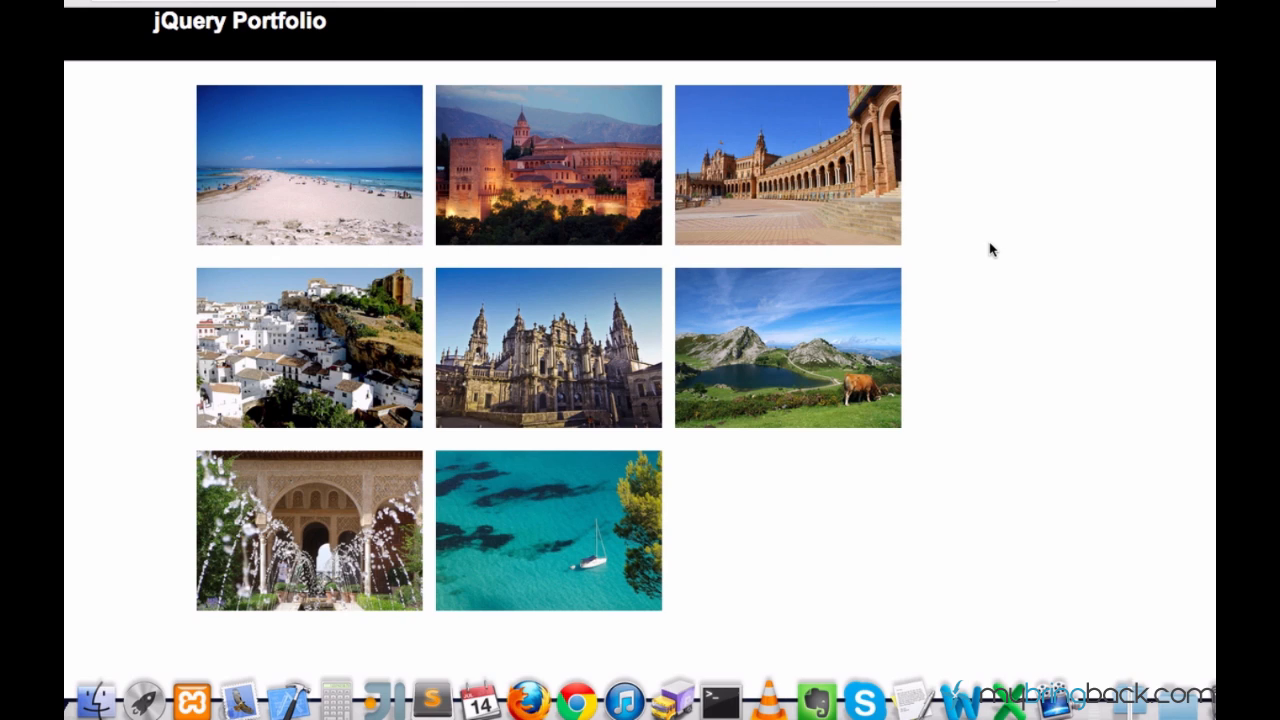
{"action": "mouse_move", "coordinate": [330, 232]}
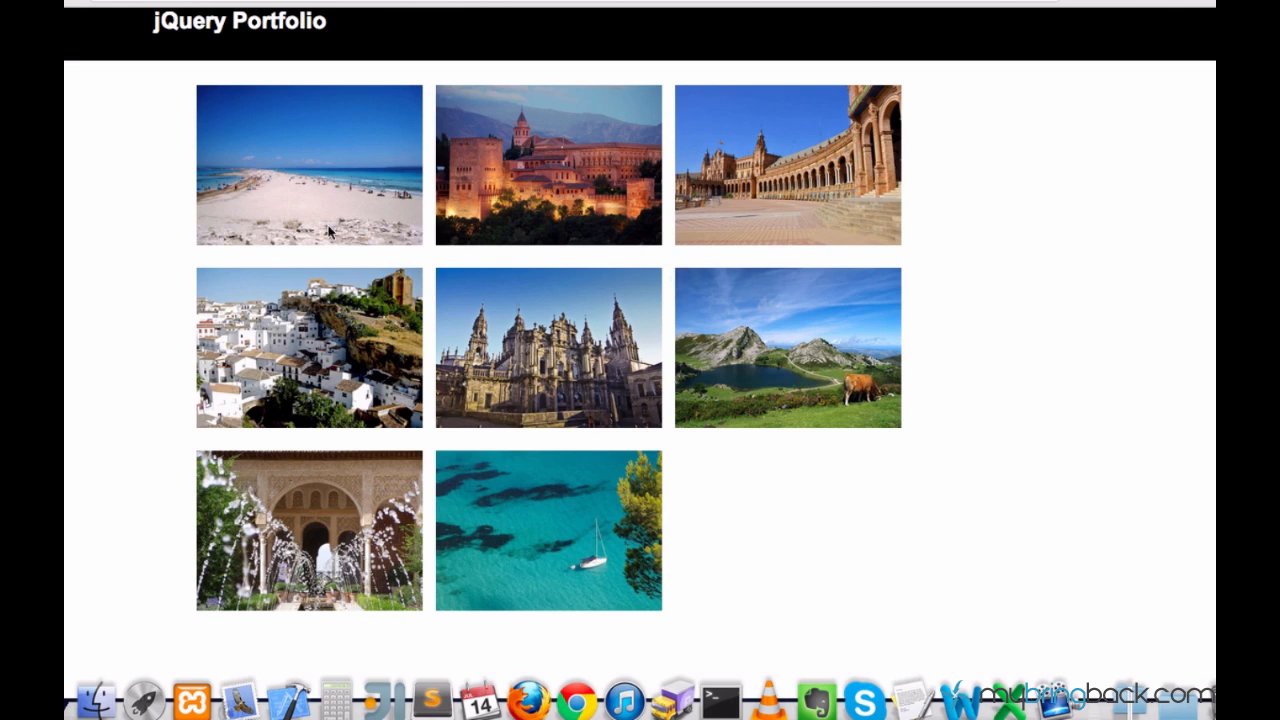
{"action": "mouse_move", "coordinate": [184, 118]}
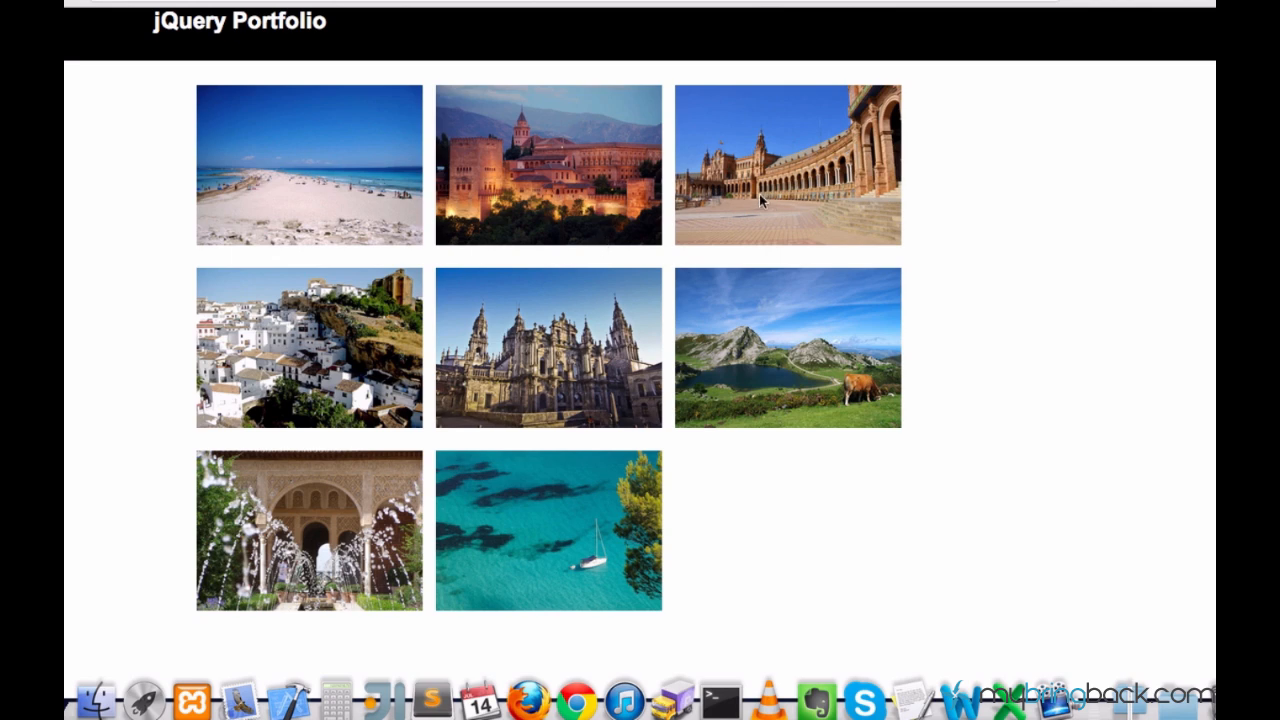
{"action": "mouse_move", "coordinate": [776, 178]}
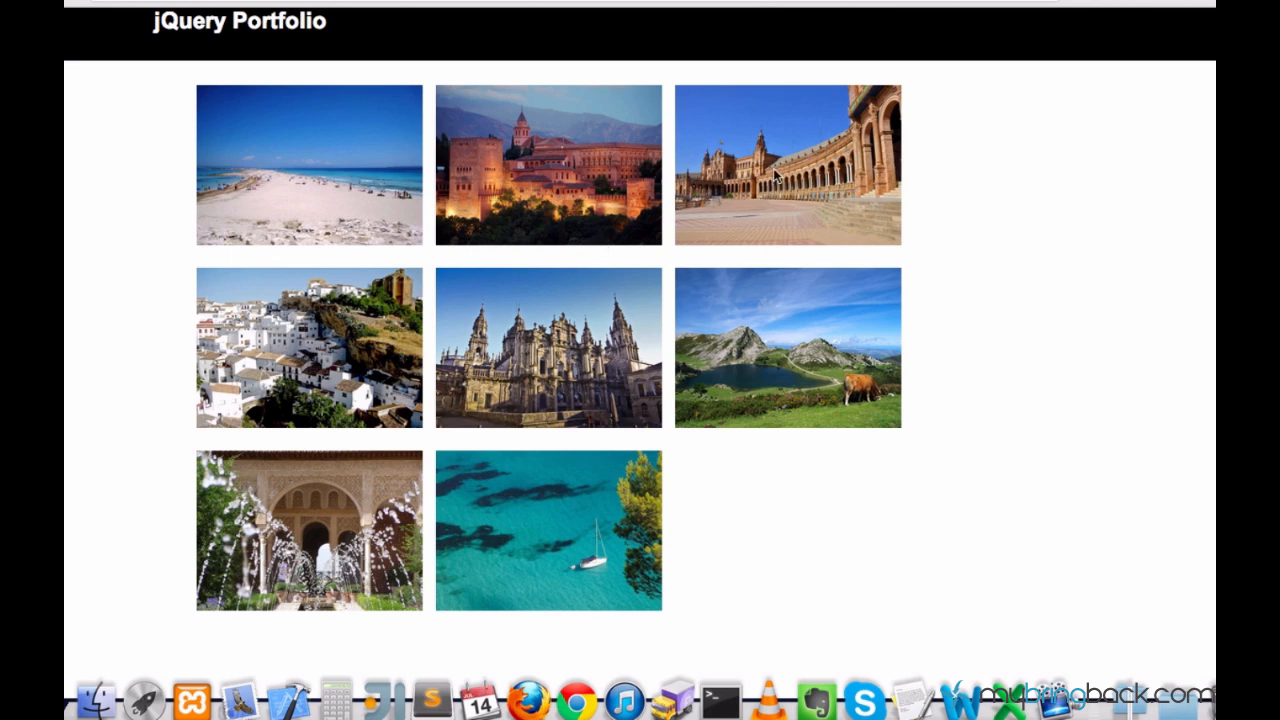
{"action": "mouse_move", "coordinate": [358, 674]}
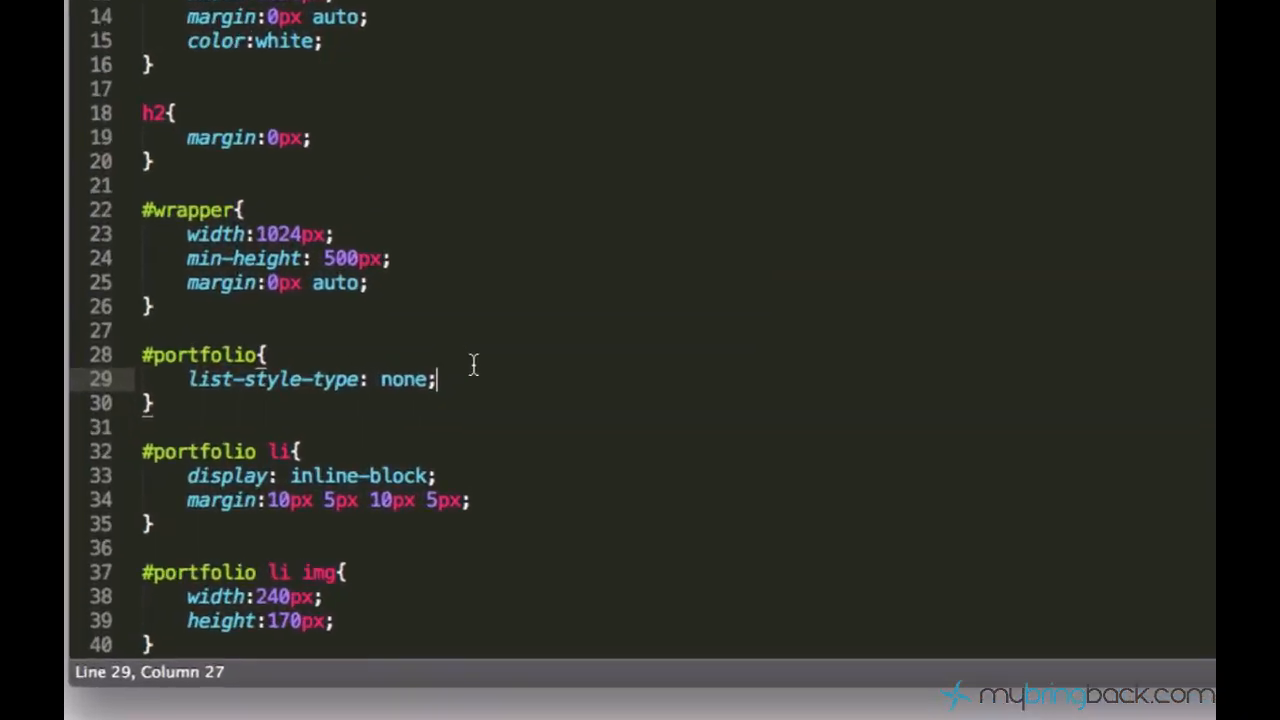
Add padding-left: 0px; to the #portfolio rule in style.css.
{"action": "type", "text": "padding-left: 0px"}
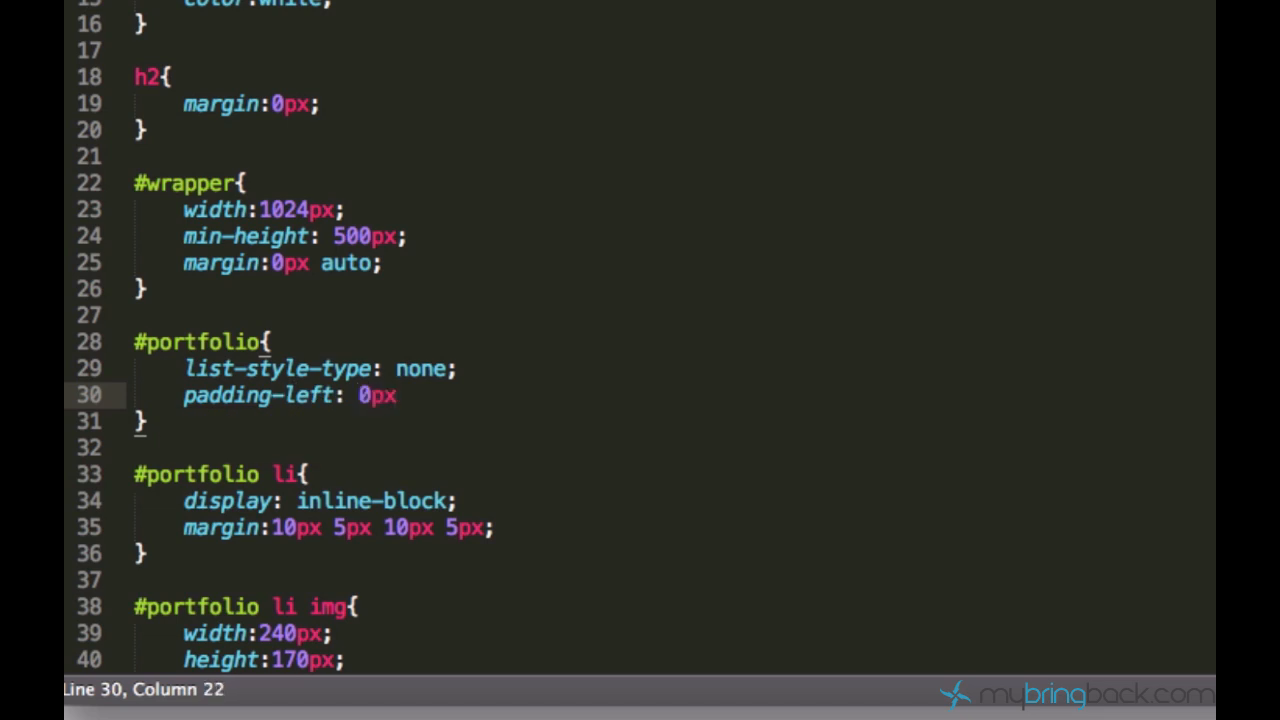
{"action": "type", "text": ";"}
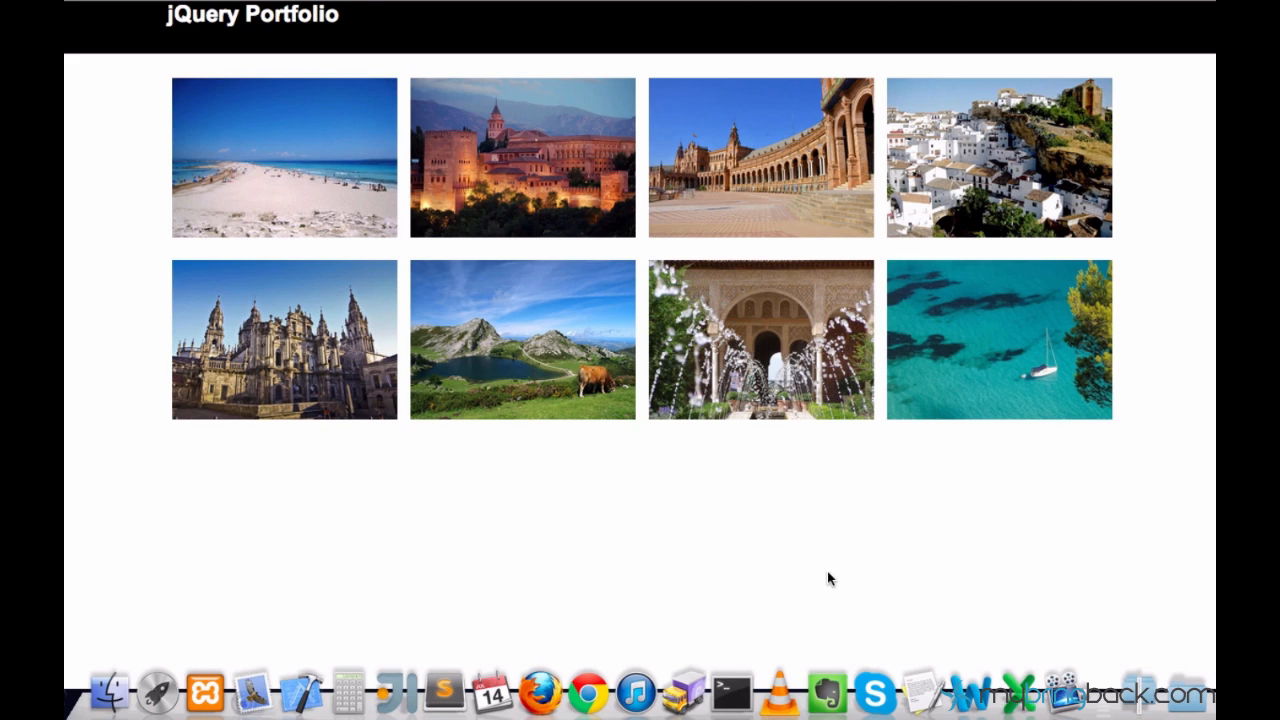
{"action": "mouse_move", "coordinate": [666, 452]}
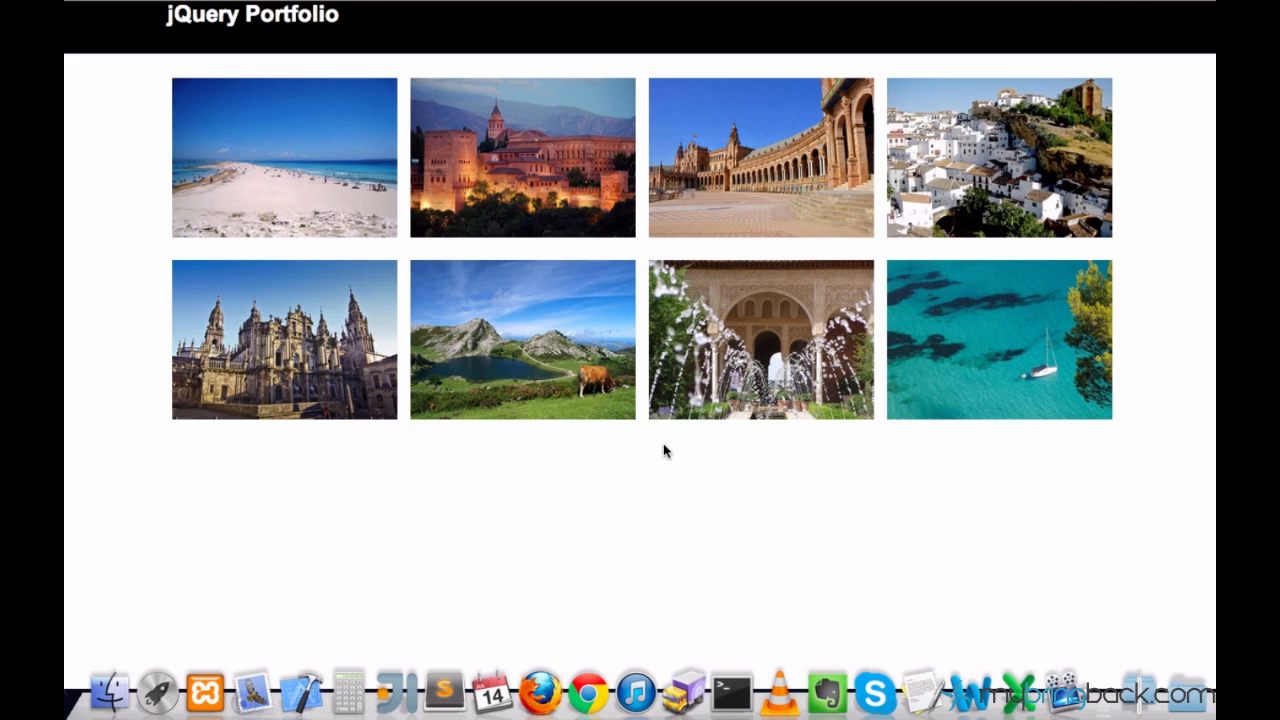
{"action": "mouse_move", "coordinate": [532, 304]}
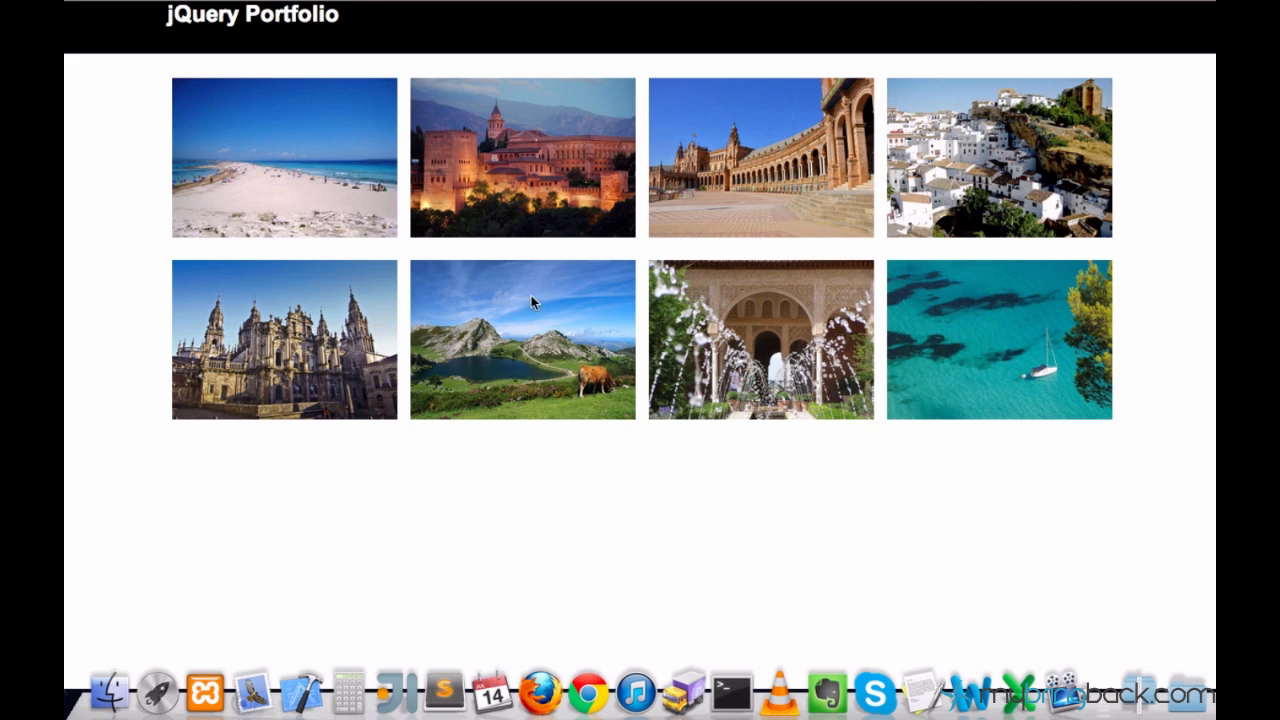
{"action": "mouse_move", "coordinate": [548, 196]}
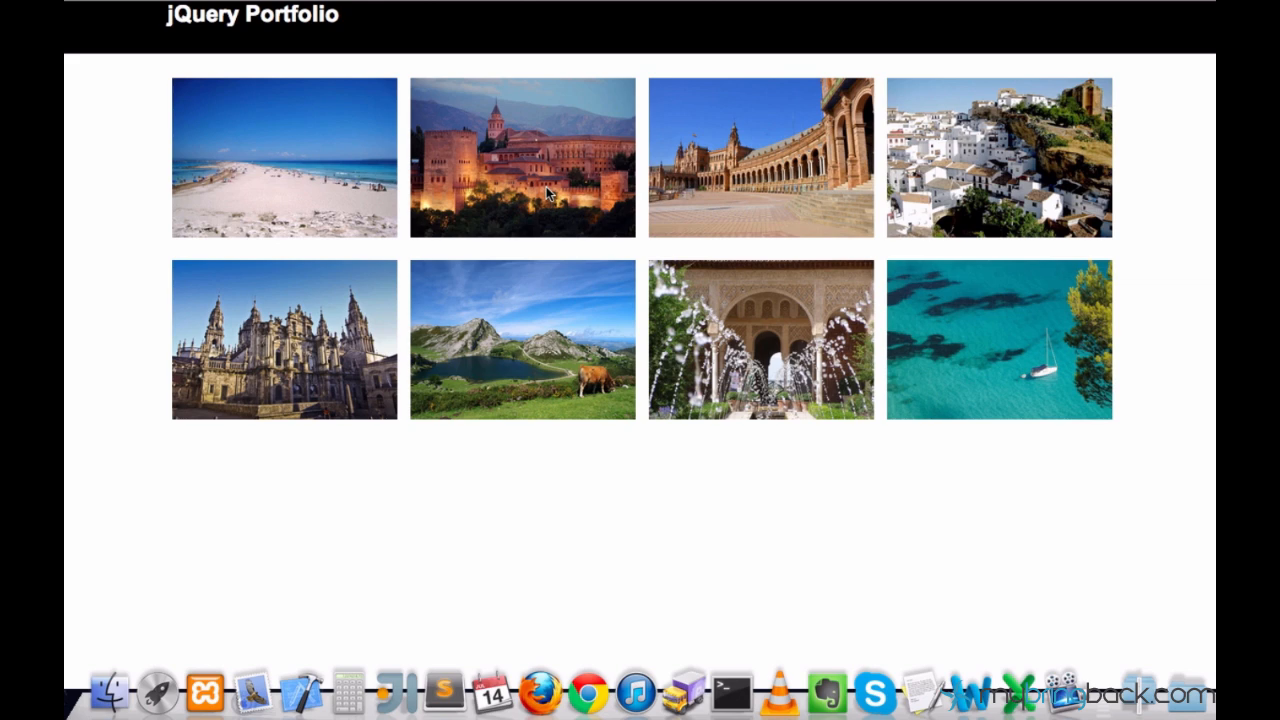
{"action": "mouse_move", "coordinate": [556, 252]}
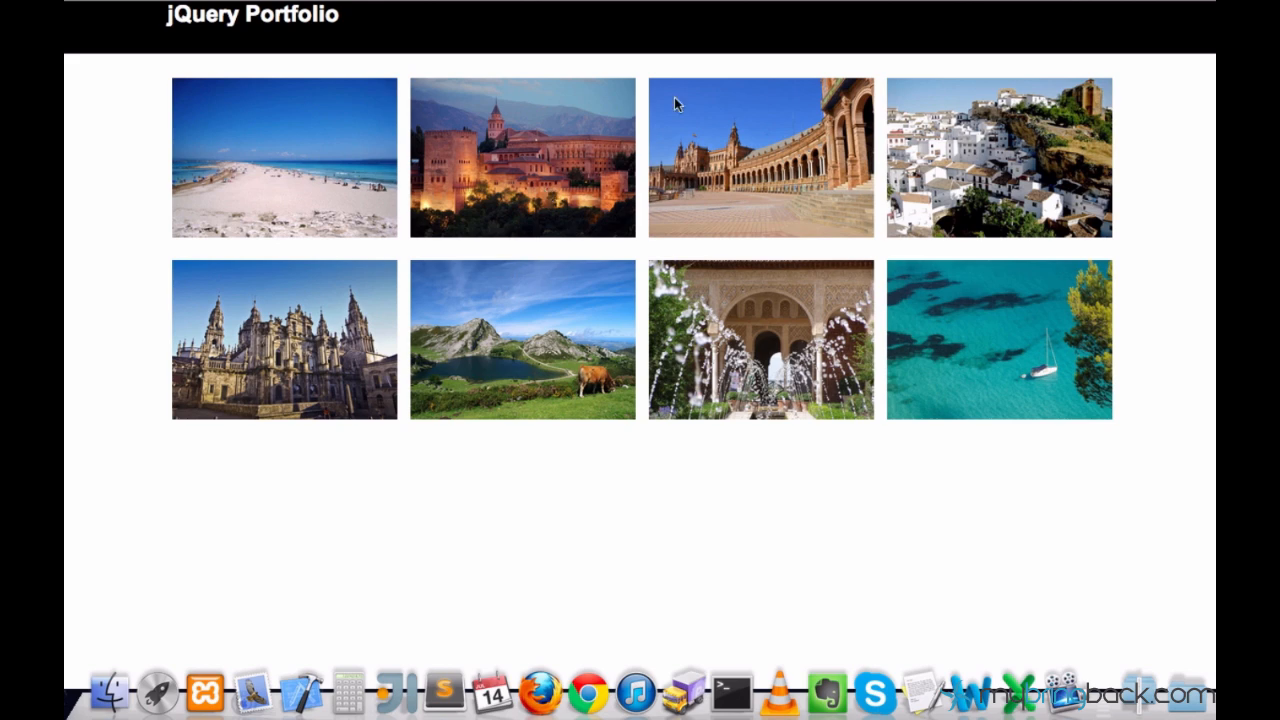
{"action": "mouse_move", "coordinate": [590, 286]}
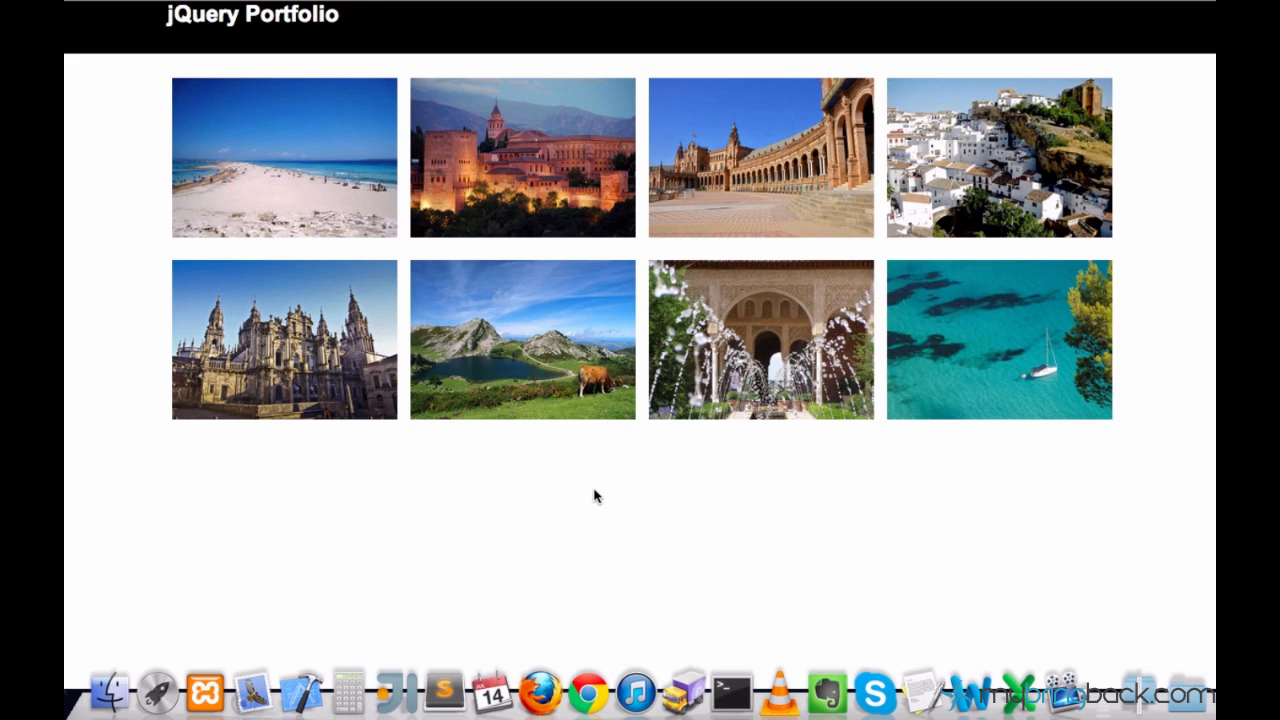
{"action": "mouse_move", "coordinate": [870, 250]}
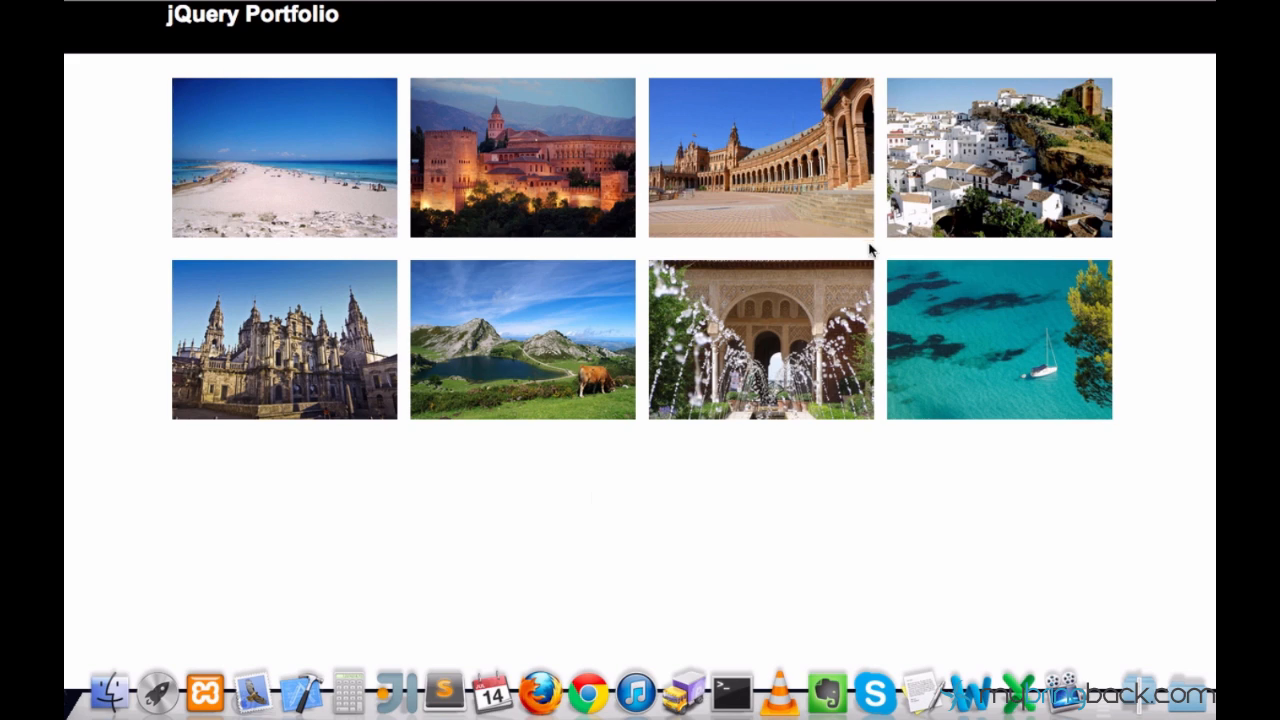
{"action": "mouse_move", "coordinate": [888, 494]}
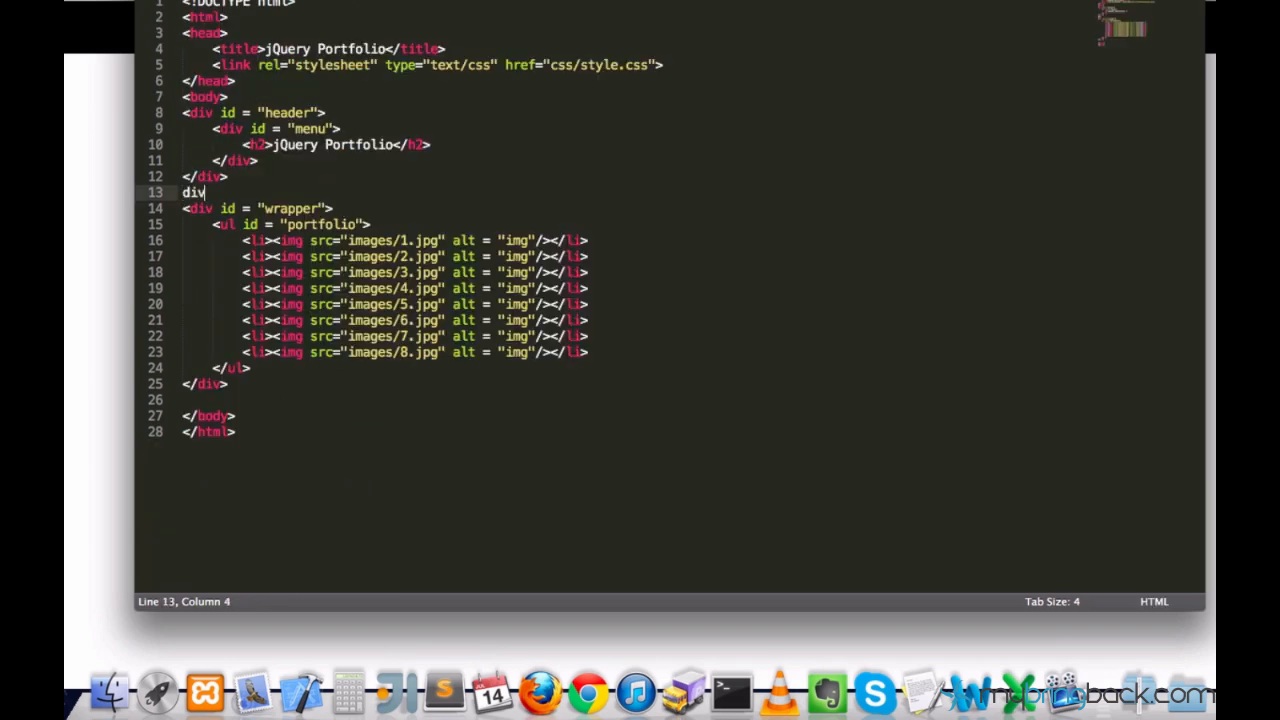
Write <div id="overlay"></div> above the wrapper div in index.html.
{"action": "type", "text": "id = ></div>"}
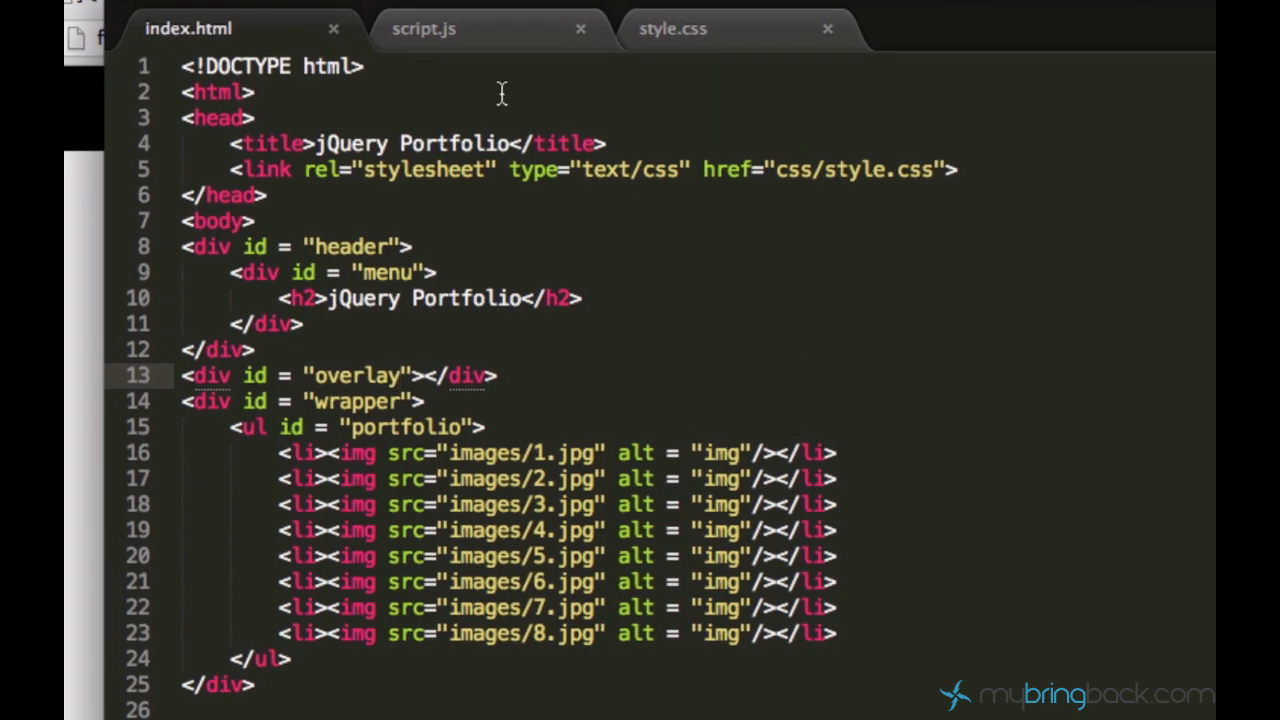
{"action": "left_click", "coordinate": [672, 30]}
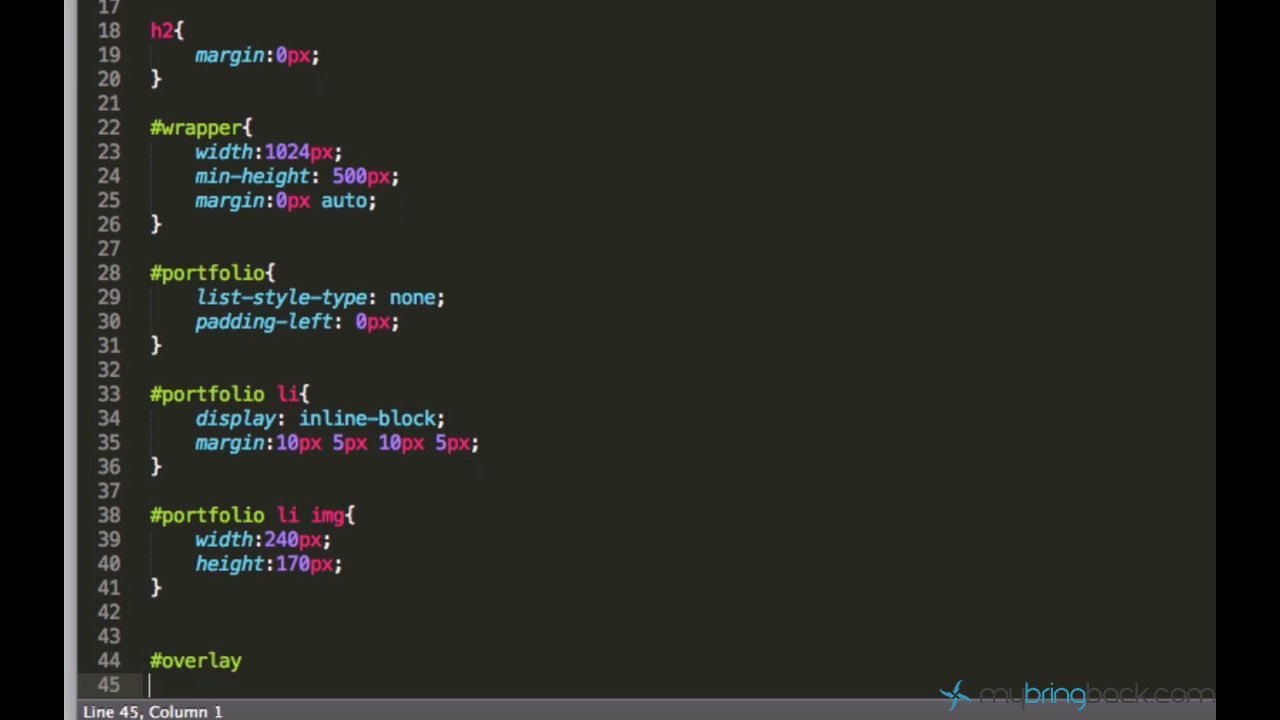
Start the #overlay rule with width 100% and height 100%.
{"action": "type", "text": "{"}
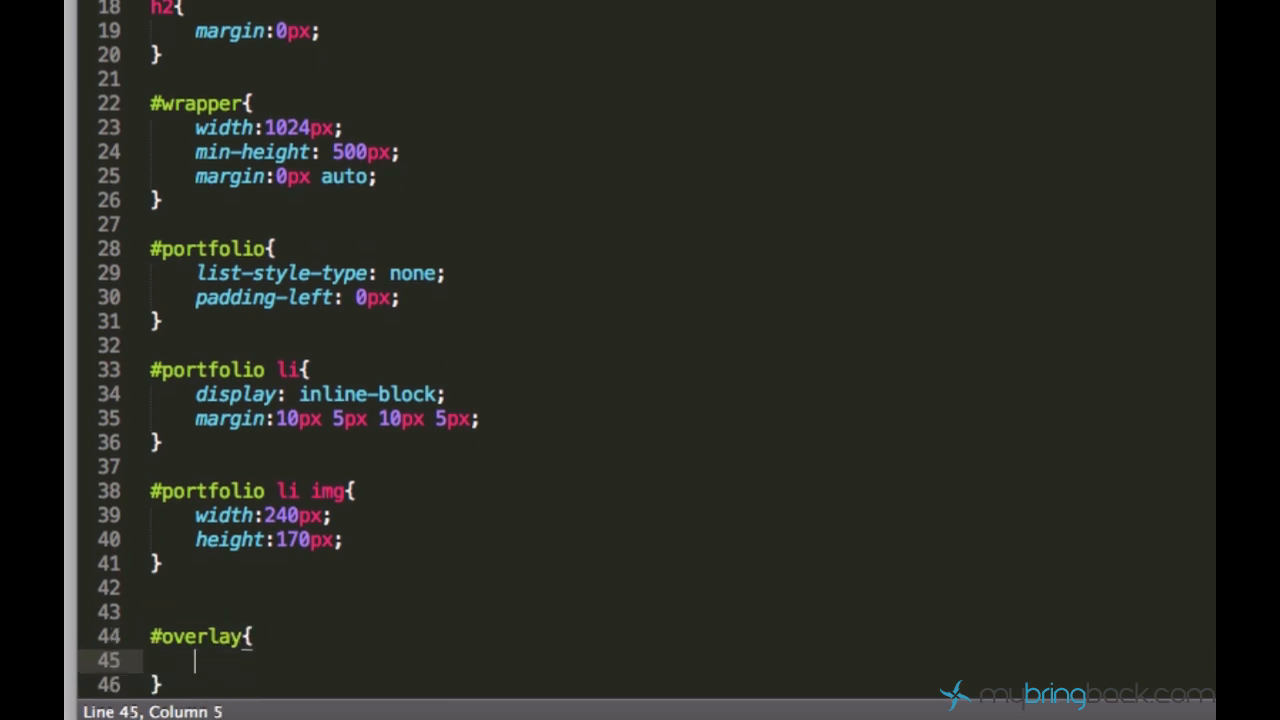
{"action": "type", "text": "width:1;"}
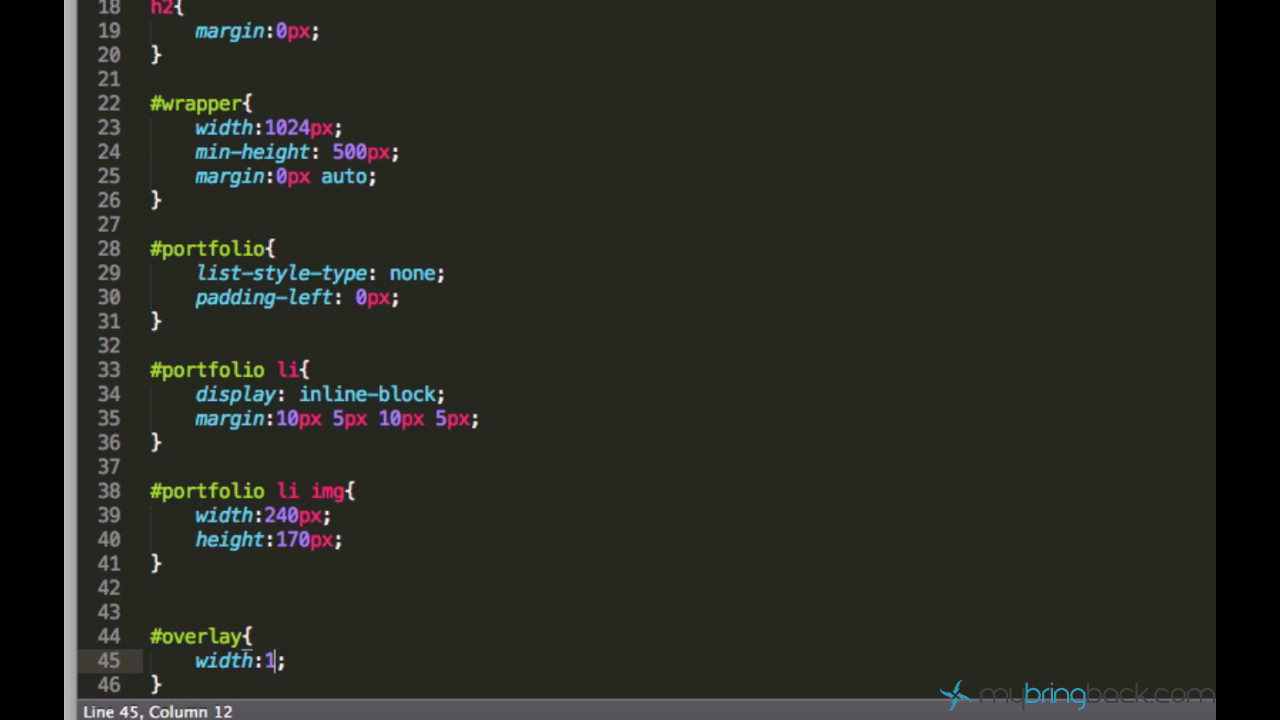
{"action": "type", "text": "00%"}
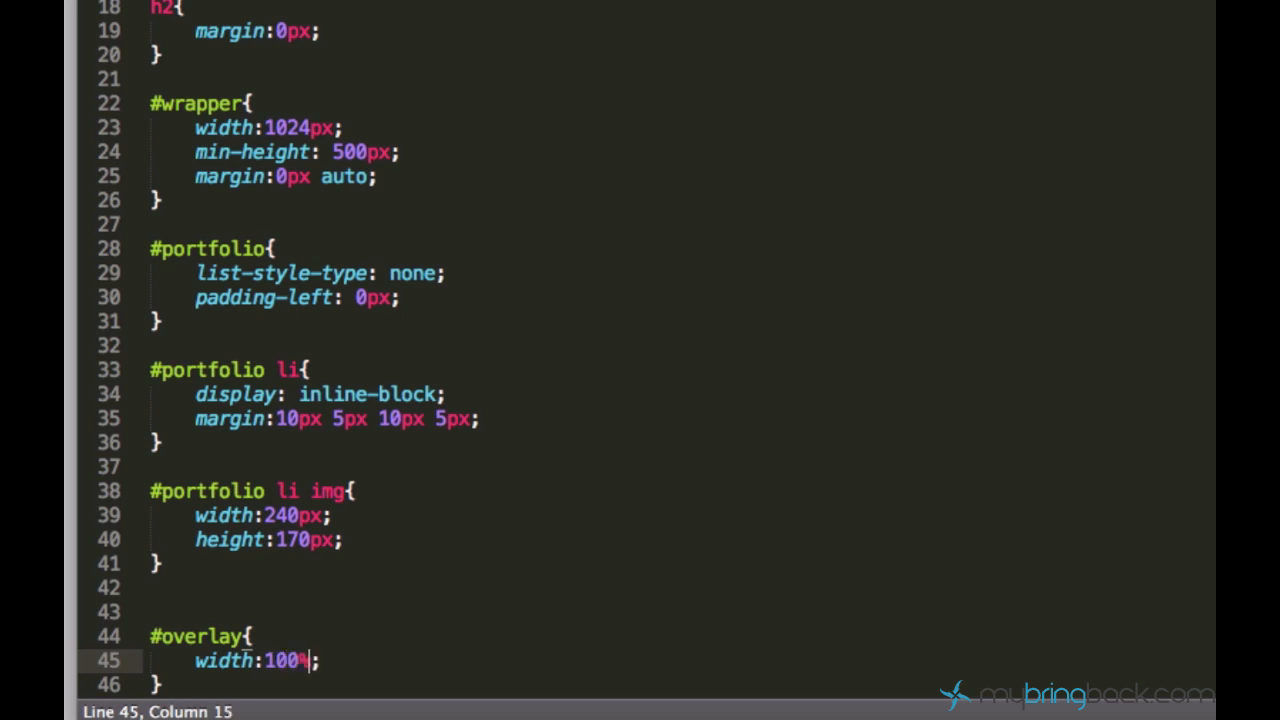
{"action": "type", "text": "height:100%;"}
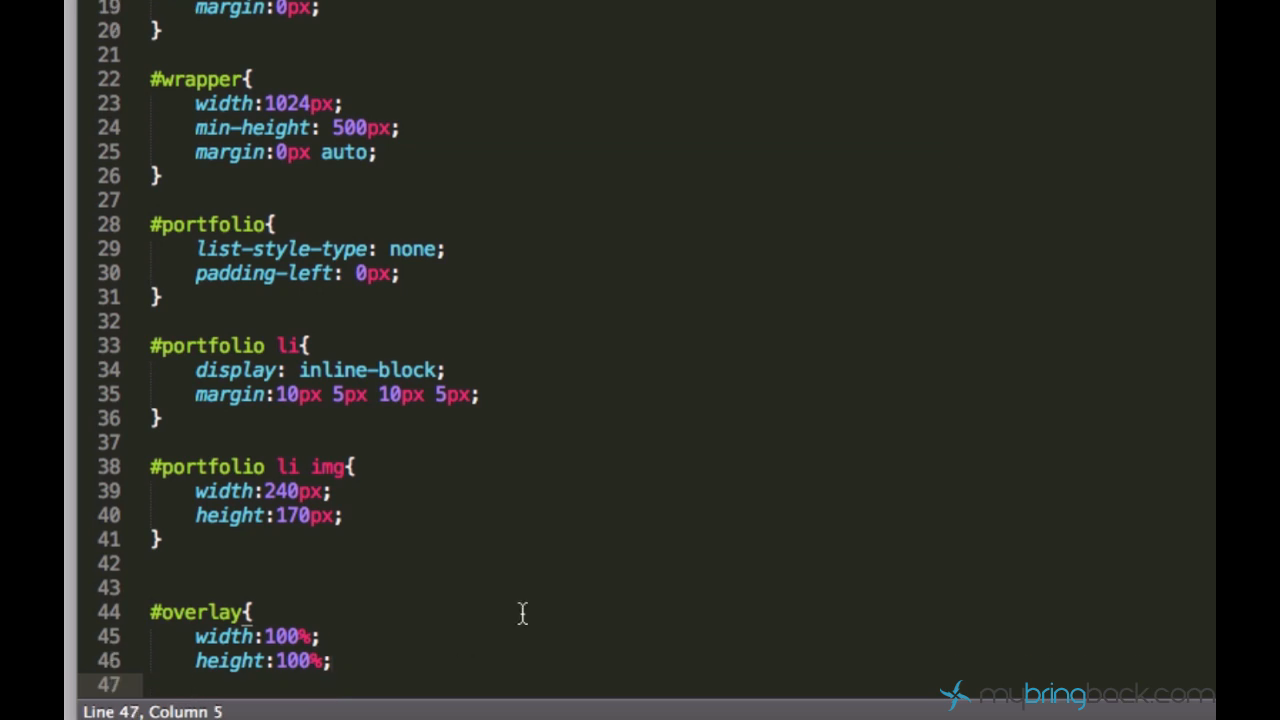
{"action": "scroll", "scroll_direction": "down", "scroll_amount": 3}
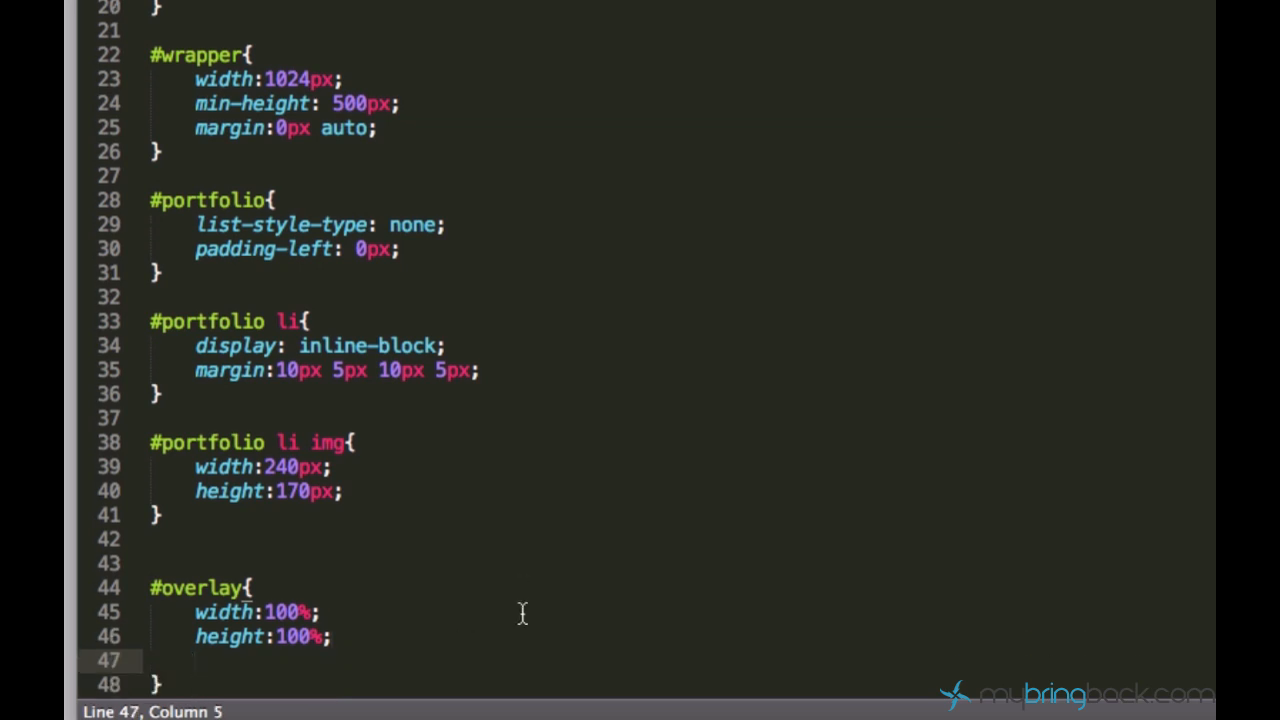
Make the overlay position fixed with a black background and opacity 0.7.
{"action": "type", "text": "position:"}
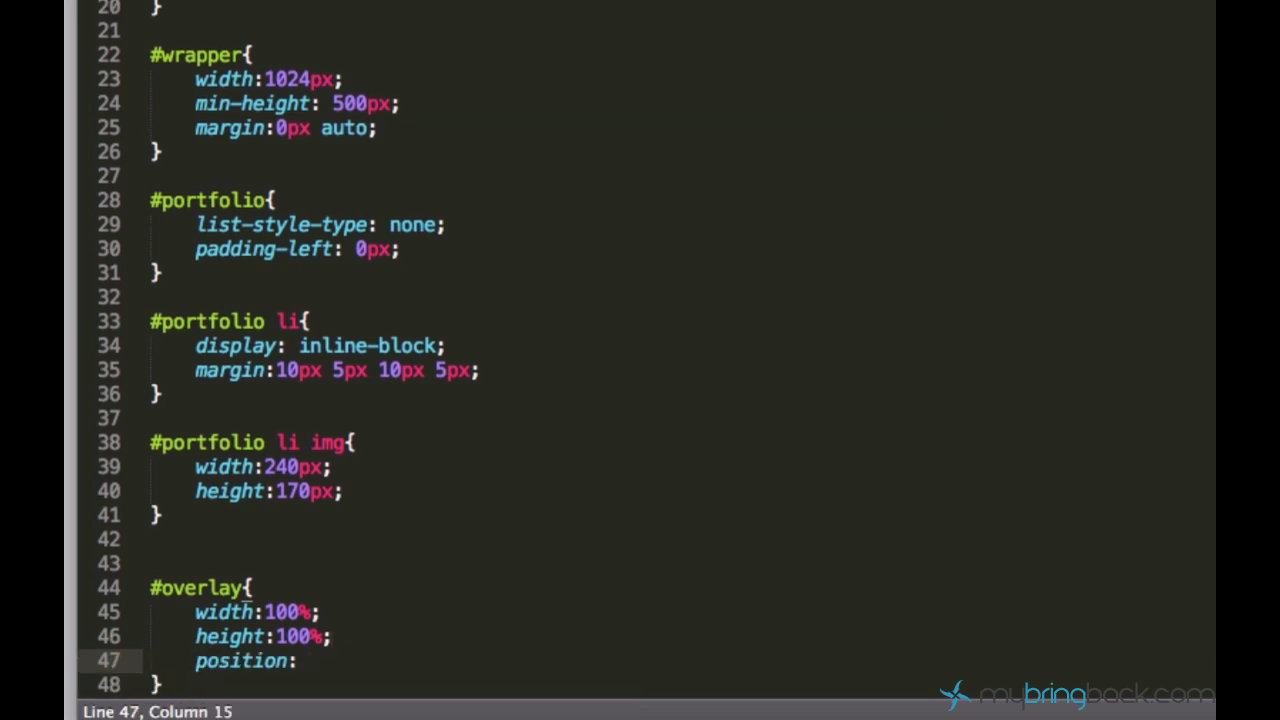
{"action": "type", "text": "fixed;"}
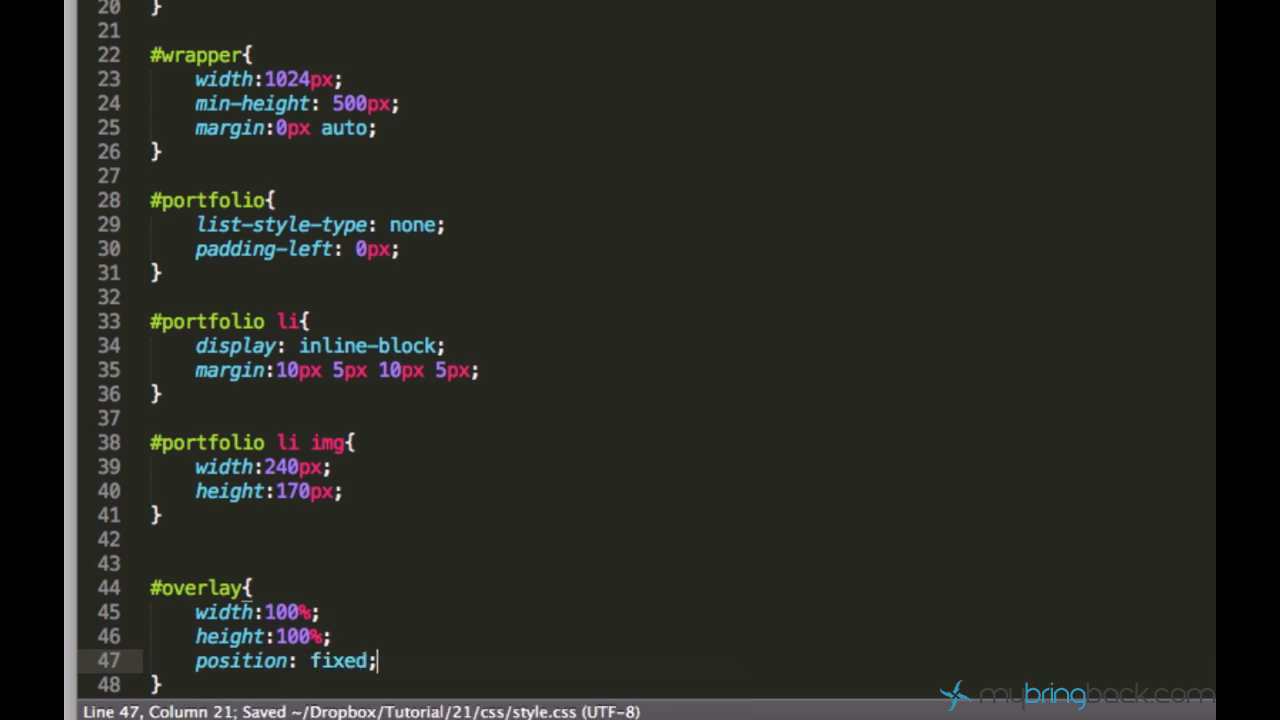
{"action": "type", "text": "background-color: bla"}
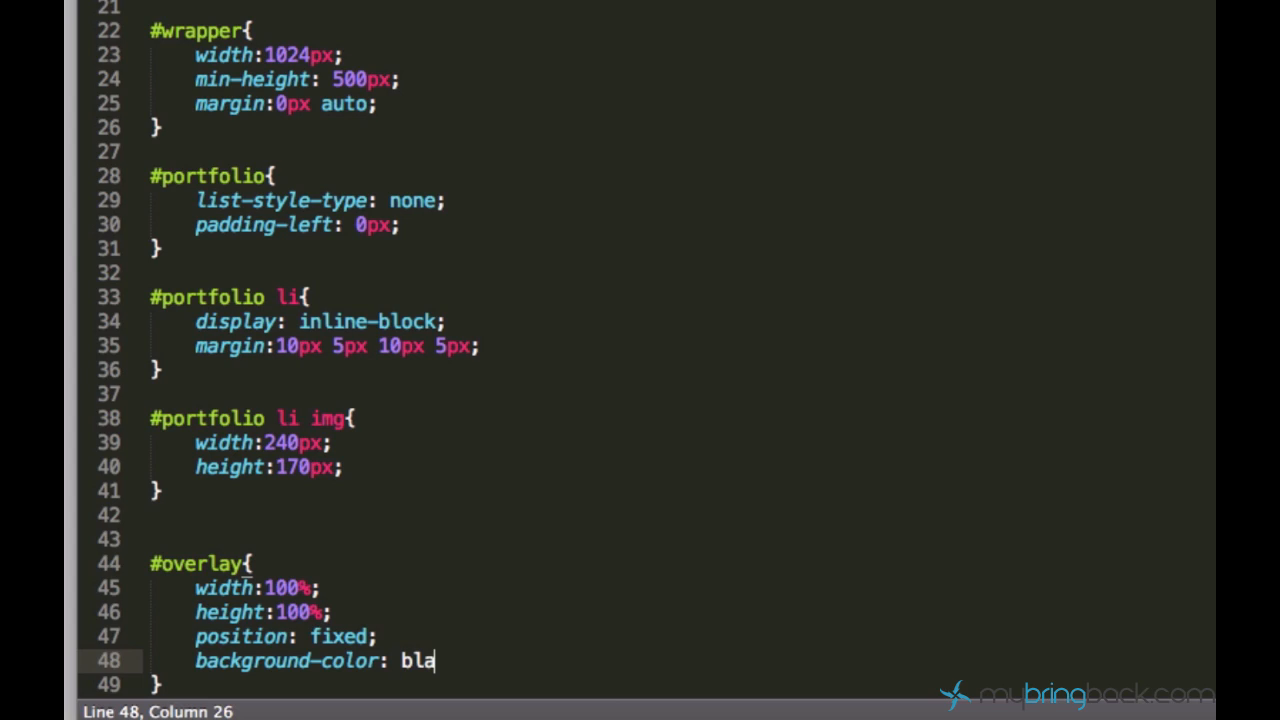
{"action": "type", "text": "ck;"}
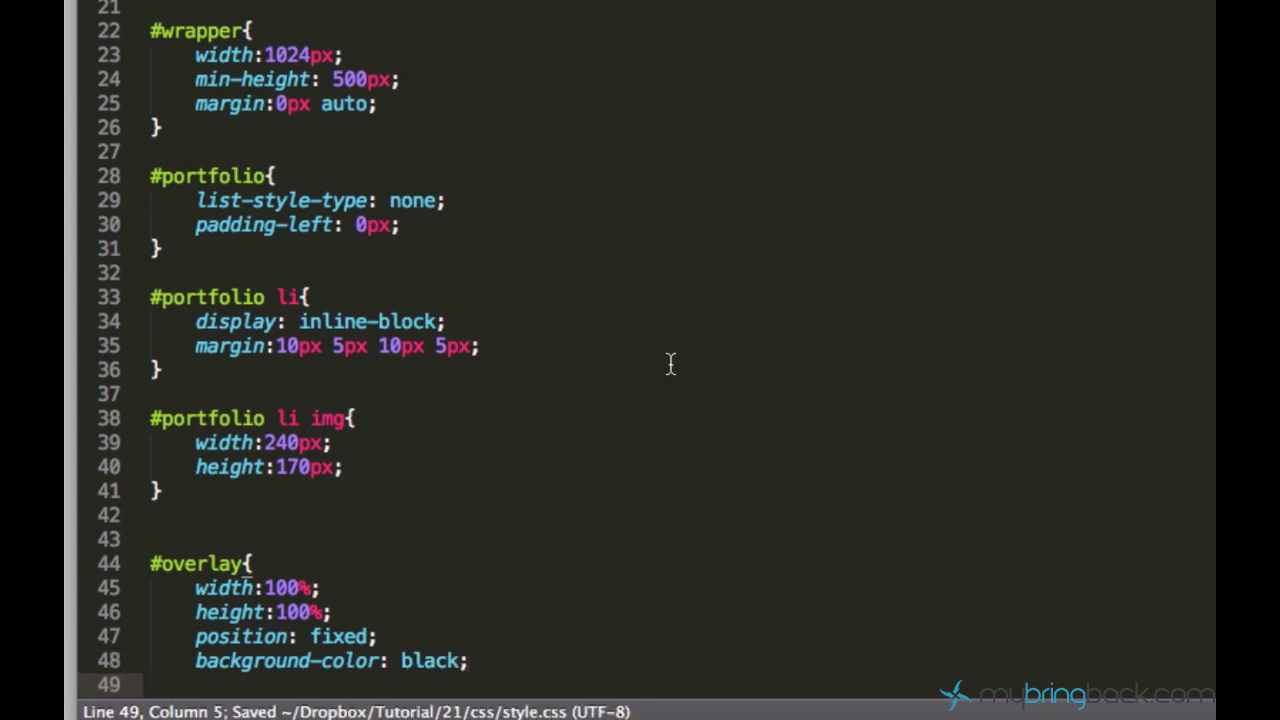
{"action": "type", "text": "opacity:"}
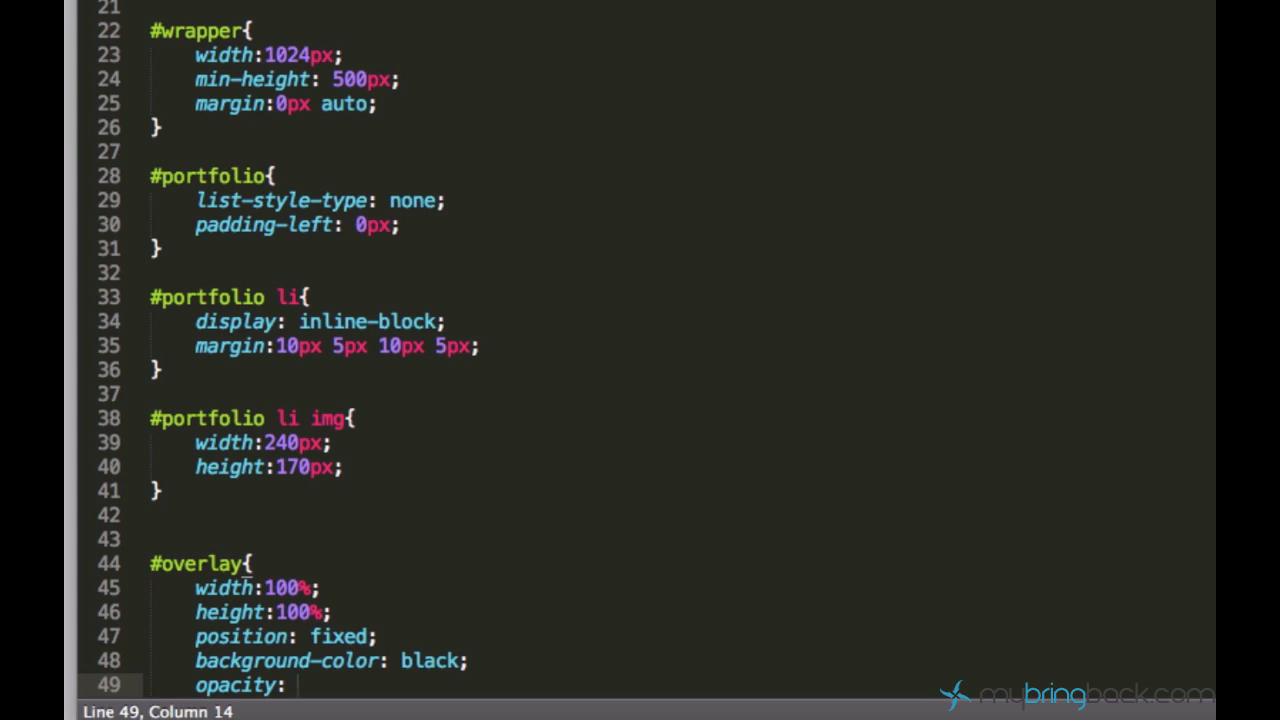
{"action": "type", "text": "0"}
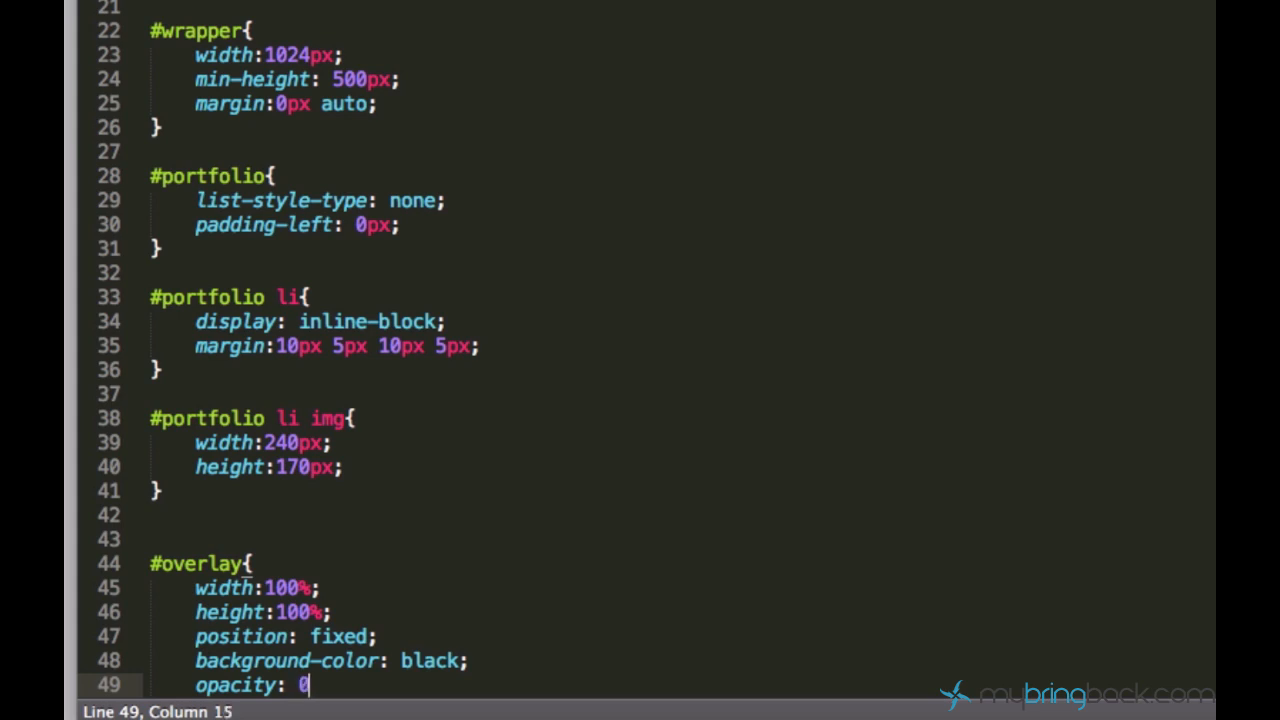
{"action": "type", "text": "."}
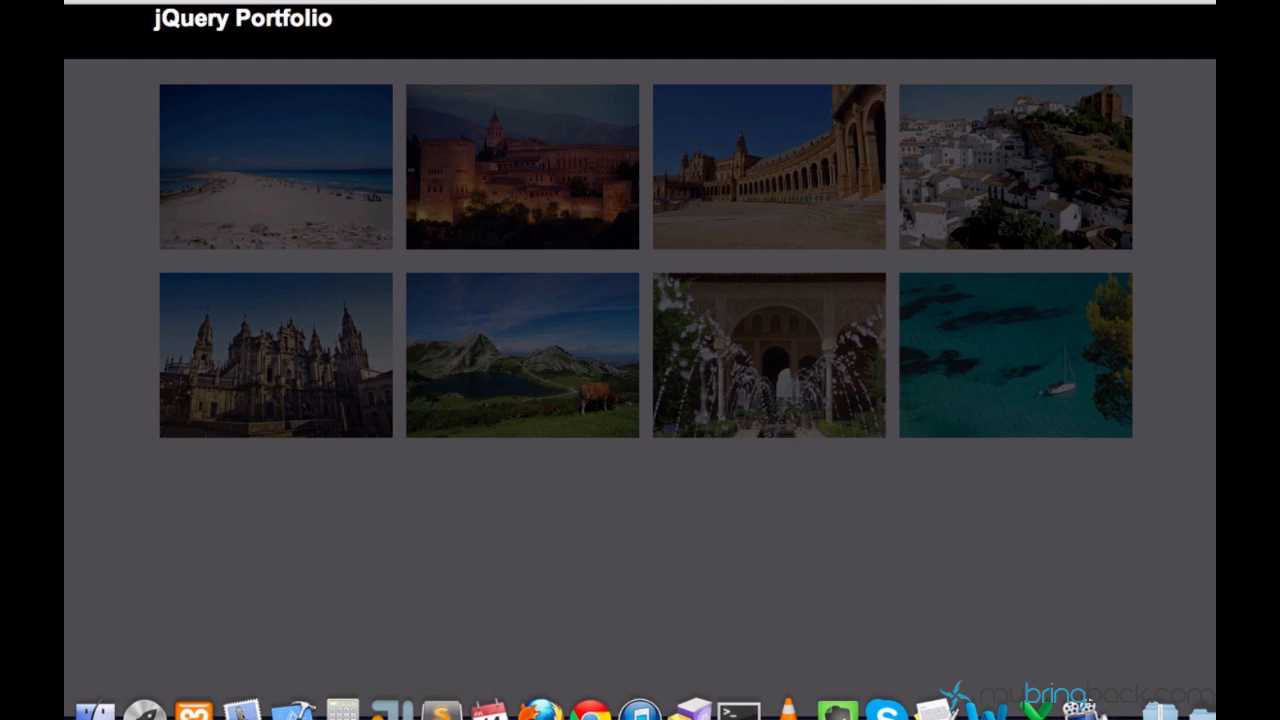
{"action": "mouse_move", "coordinate": [900, 258]}
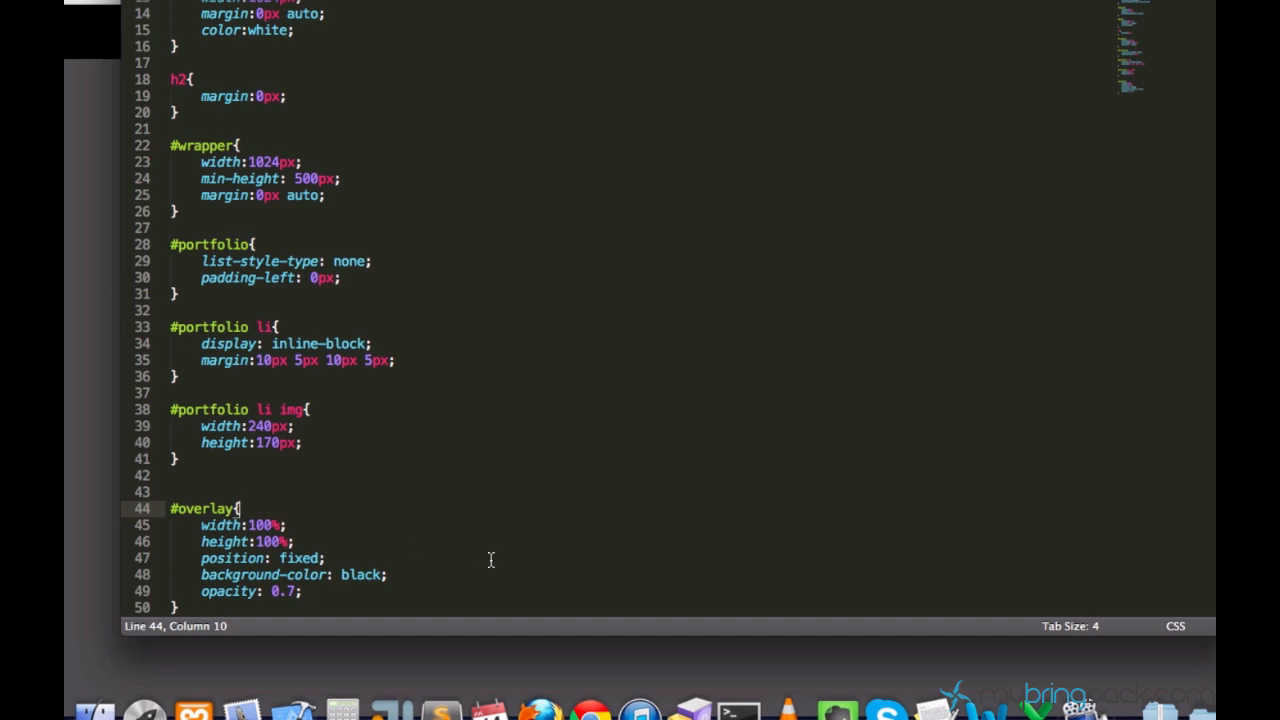
Add display:none; to the #overlay rule so the layer is hidden by default.
{"action": "type", "text": "display"}
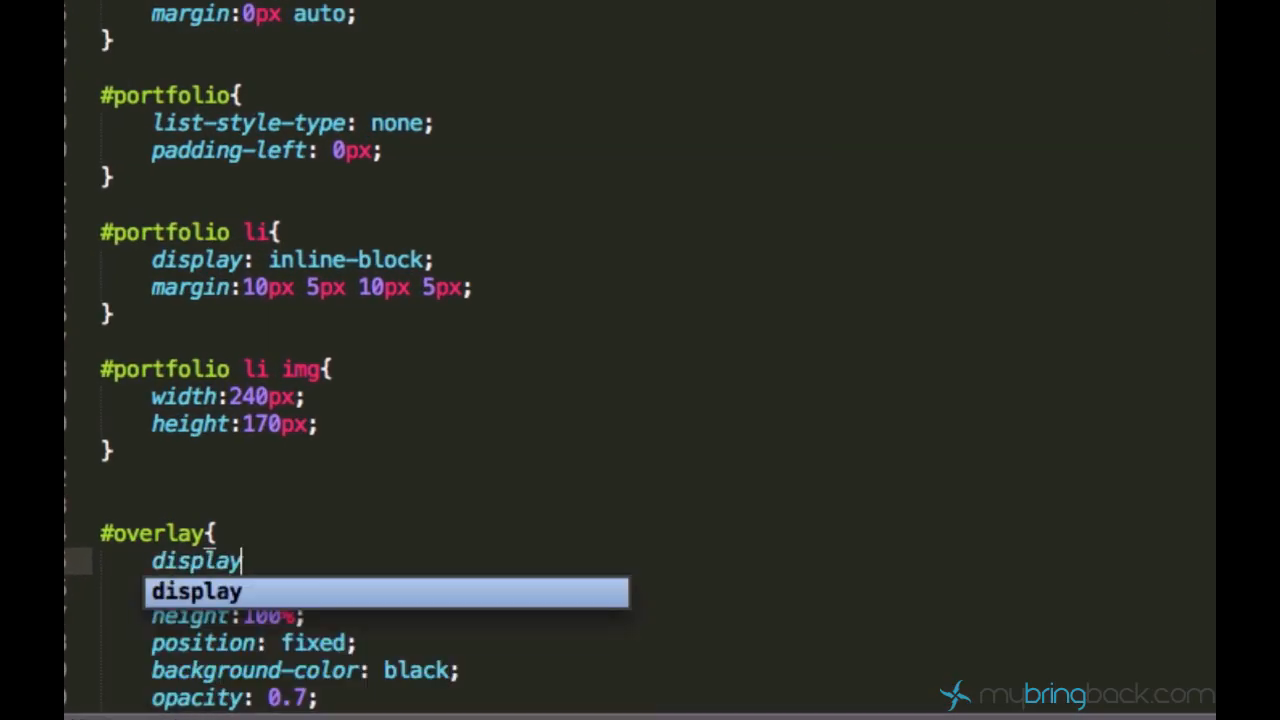
{"action": "type", "text": ":non;"}
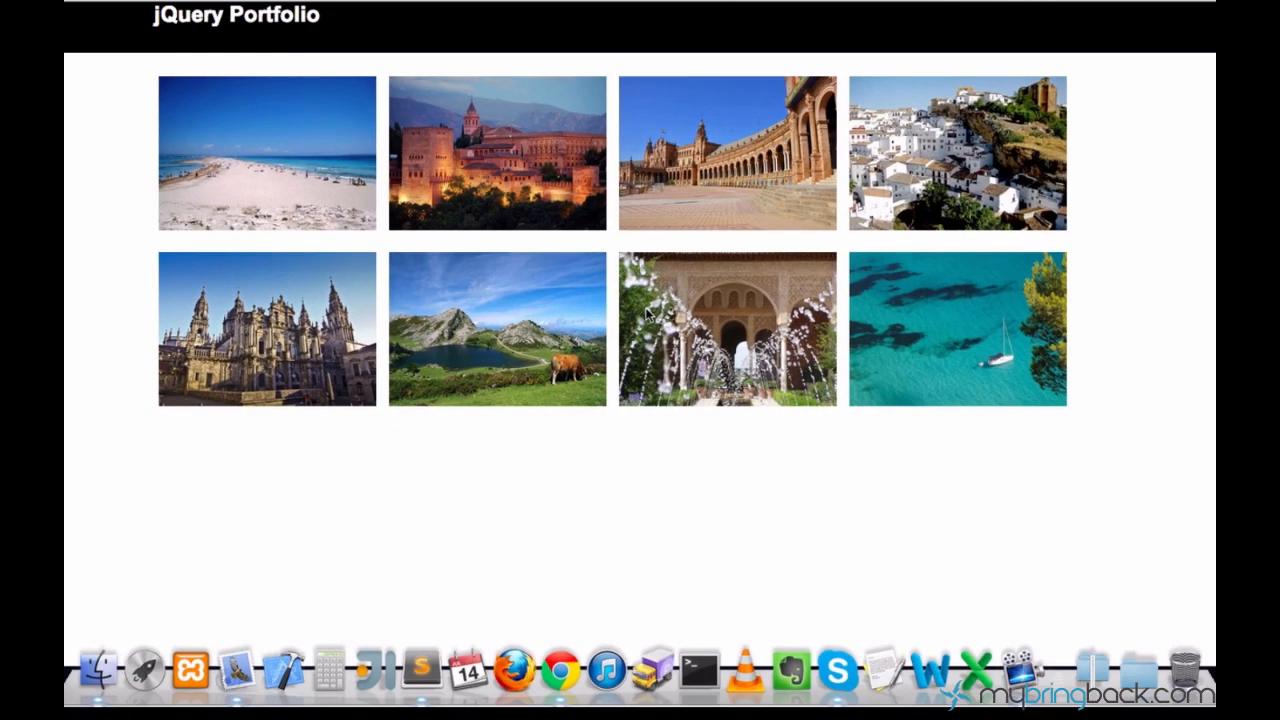
{"action": "mouse_move", "coordinate": [612, 272]}
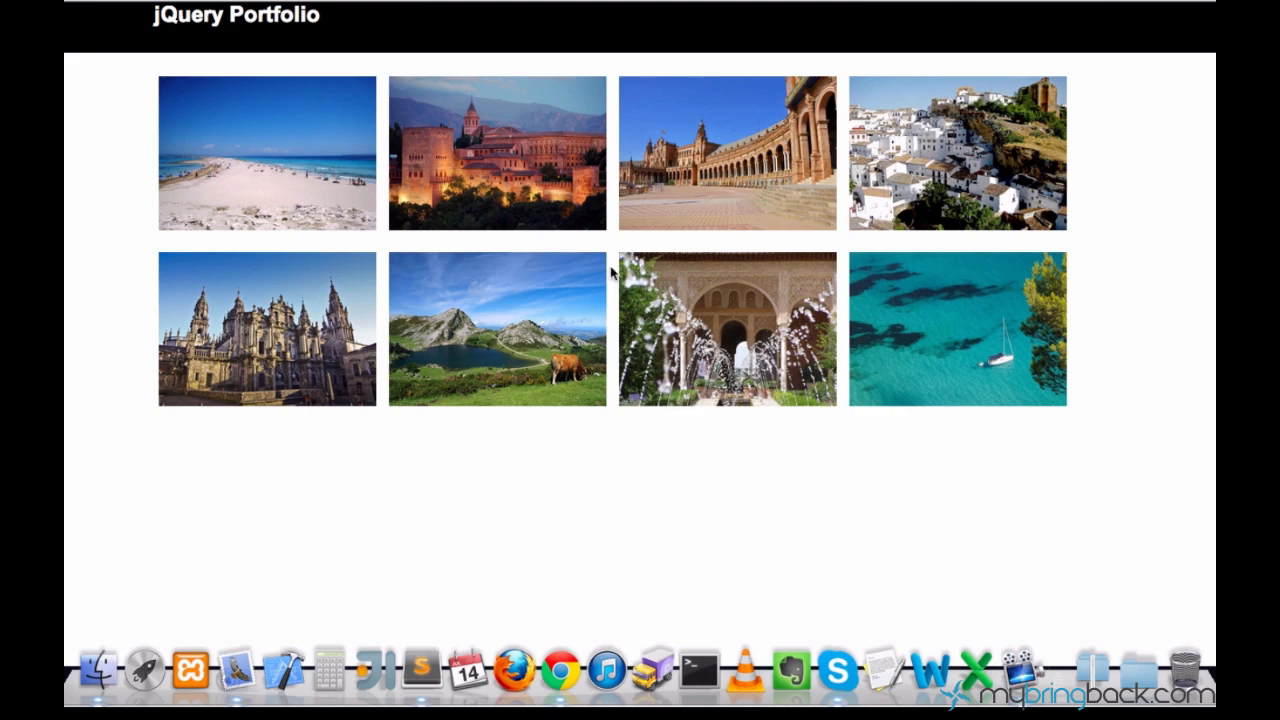
{"action": "mouse_move", "coordinate": [462, 204]}
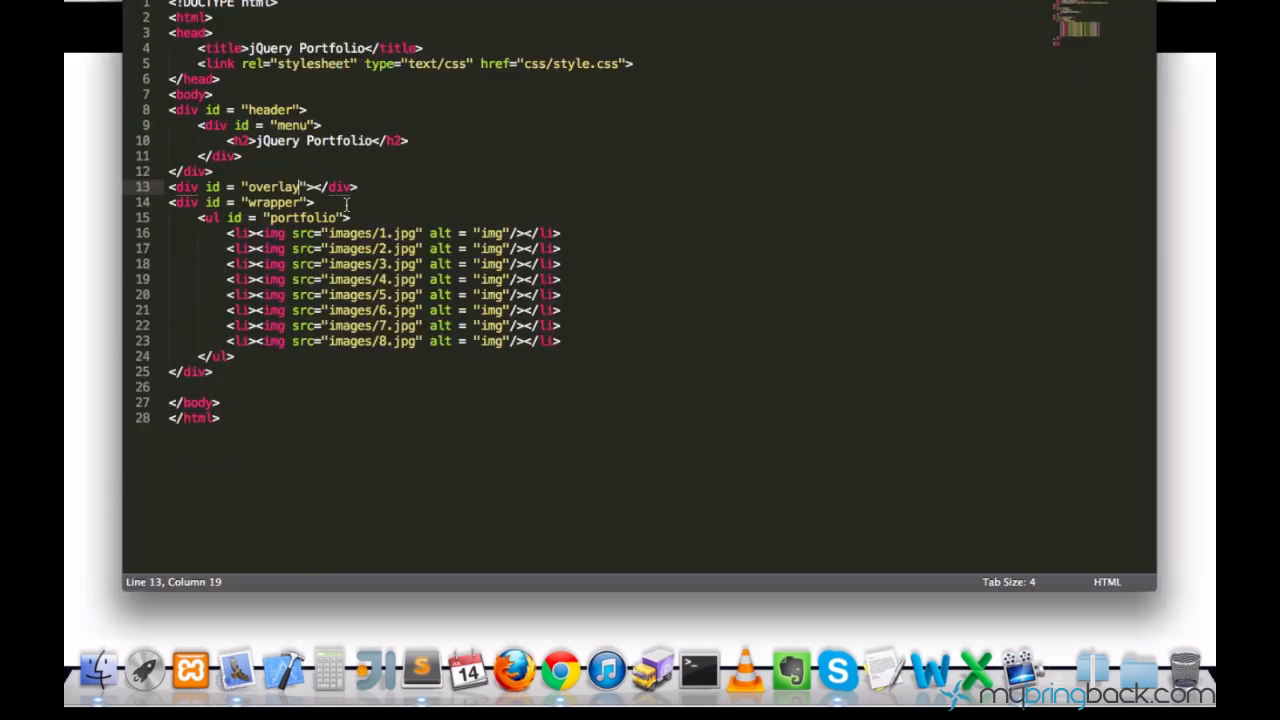
Add <div id="frame"> with an <img src="" alt=""/> after the overlay div.
{"action": "left_click", "coordinate": [316, 202]}
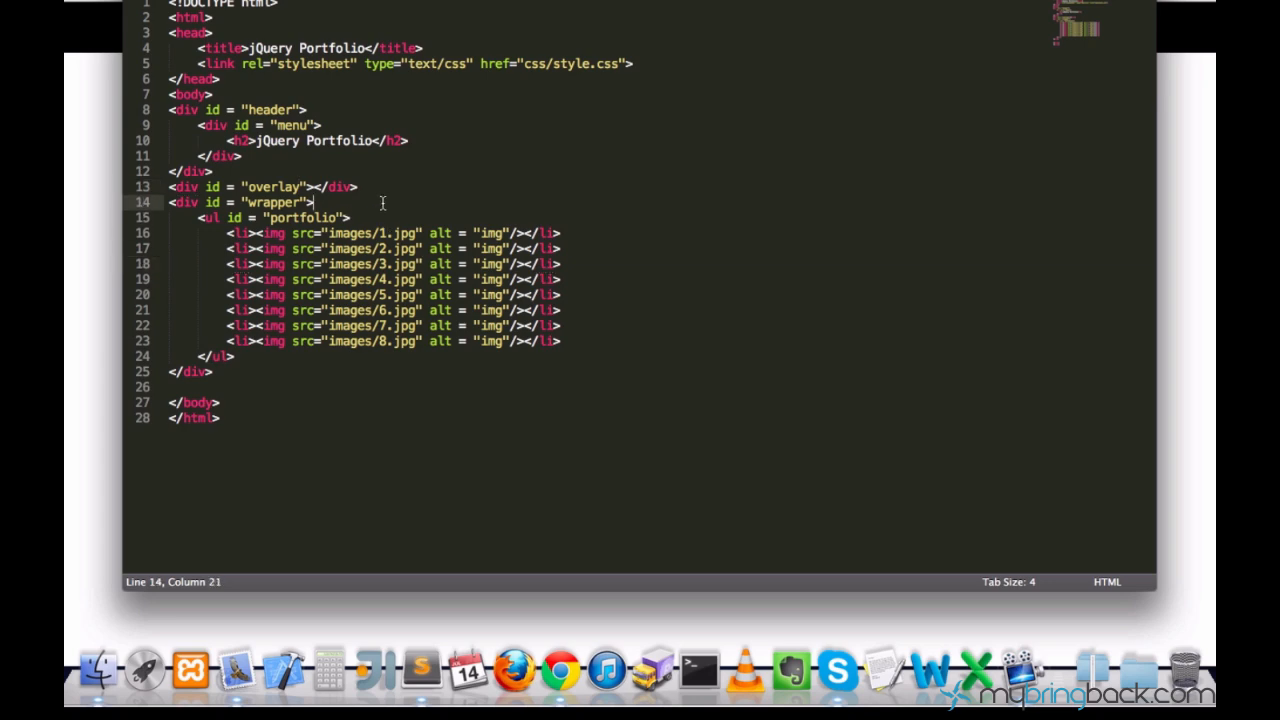
{"action": "type", "text": "div id = \"\"></div>"}
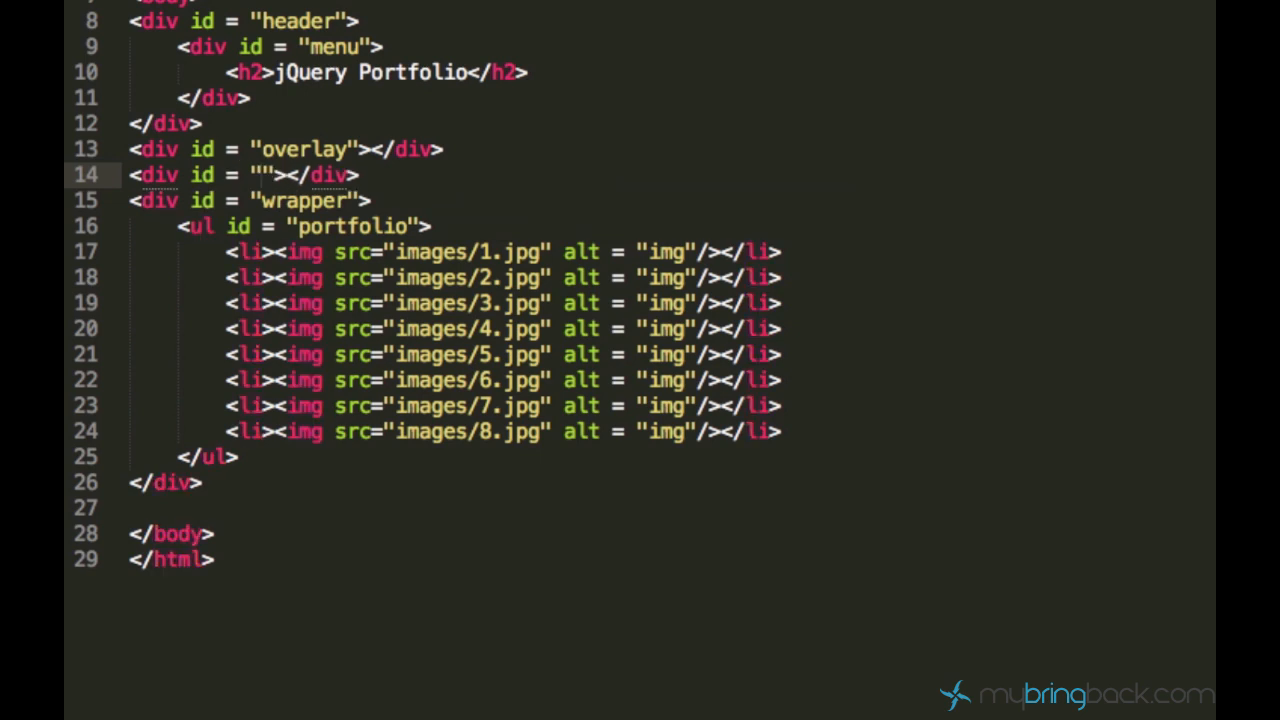
{"action": "type", "text": "frame"}
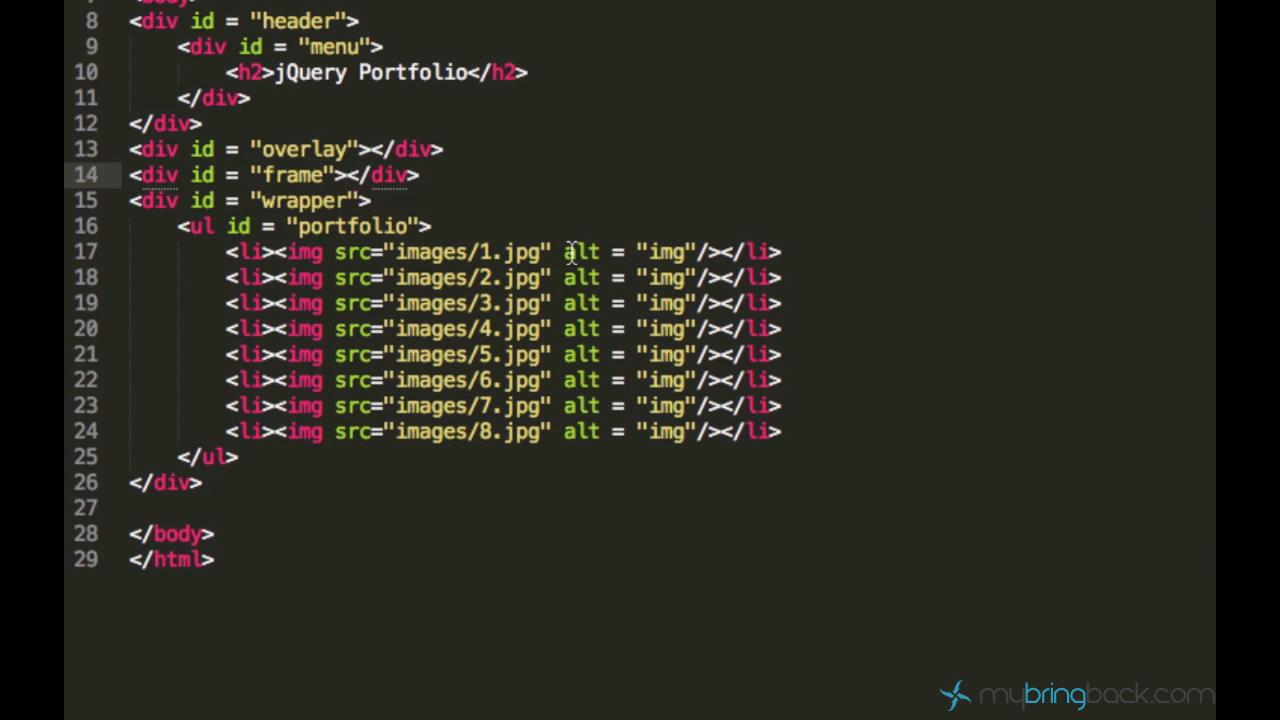
{"action": "type", "text": "img src=\"\">"}
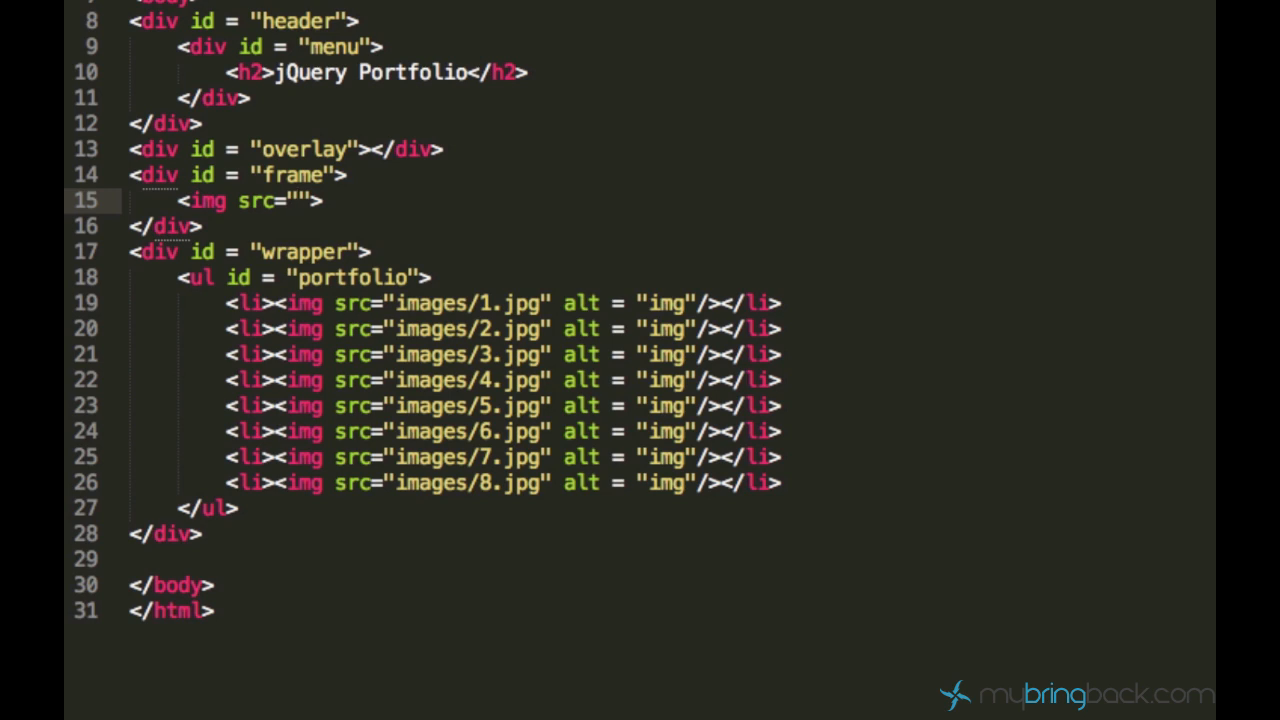
{"action": "type", "text": "alt = \"\""}
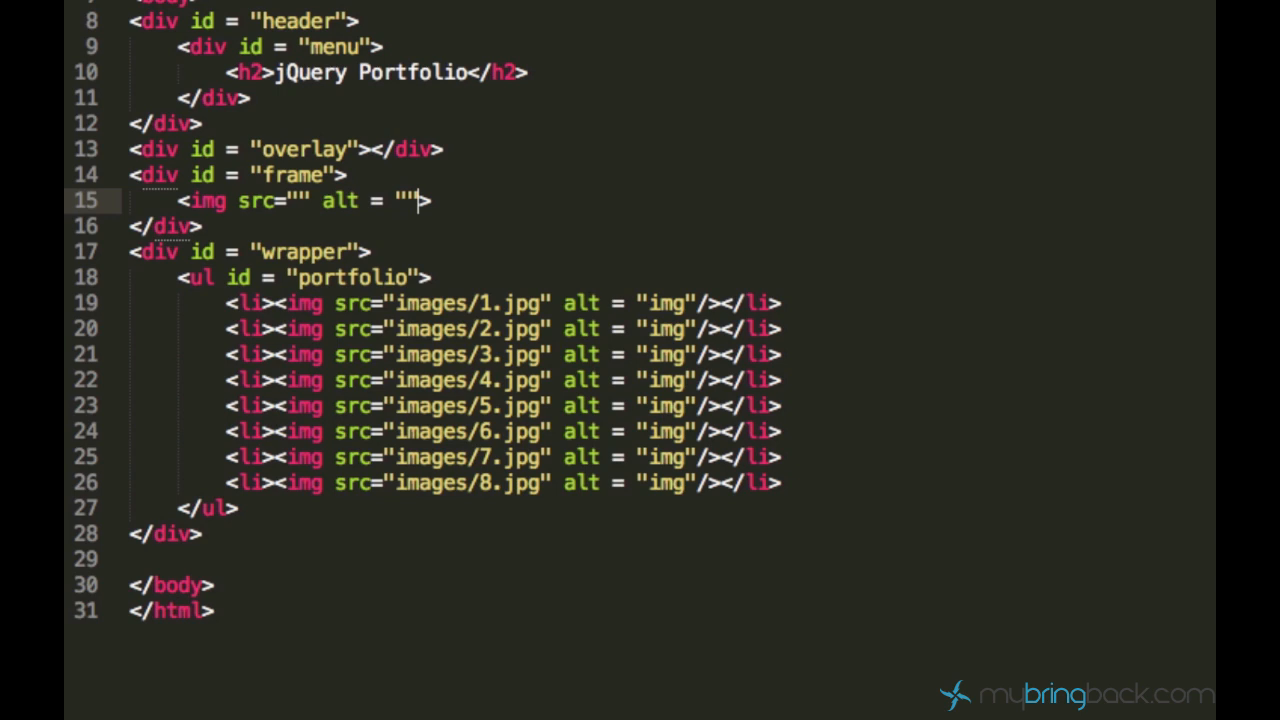
{"action": "type", "text": "/"}
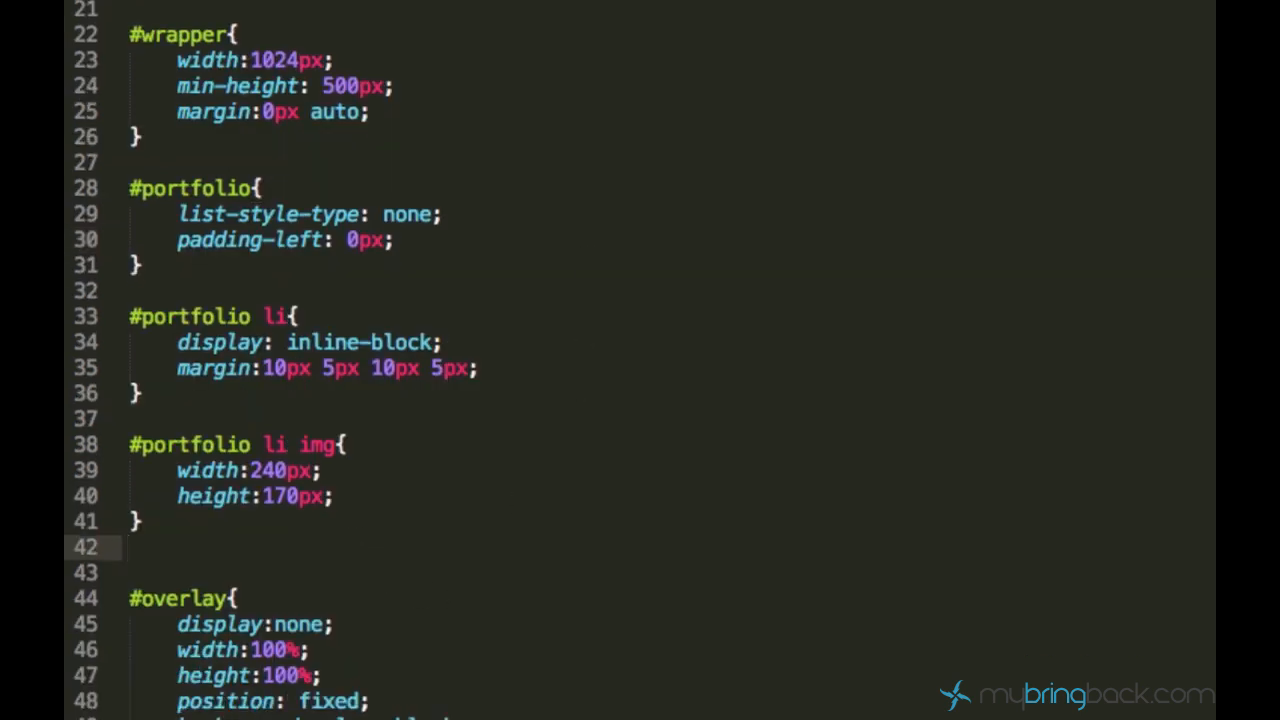
{"action": "mouse_move", "coordinate": [310, 262]}
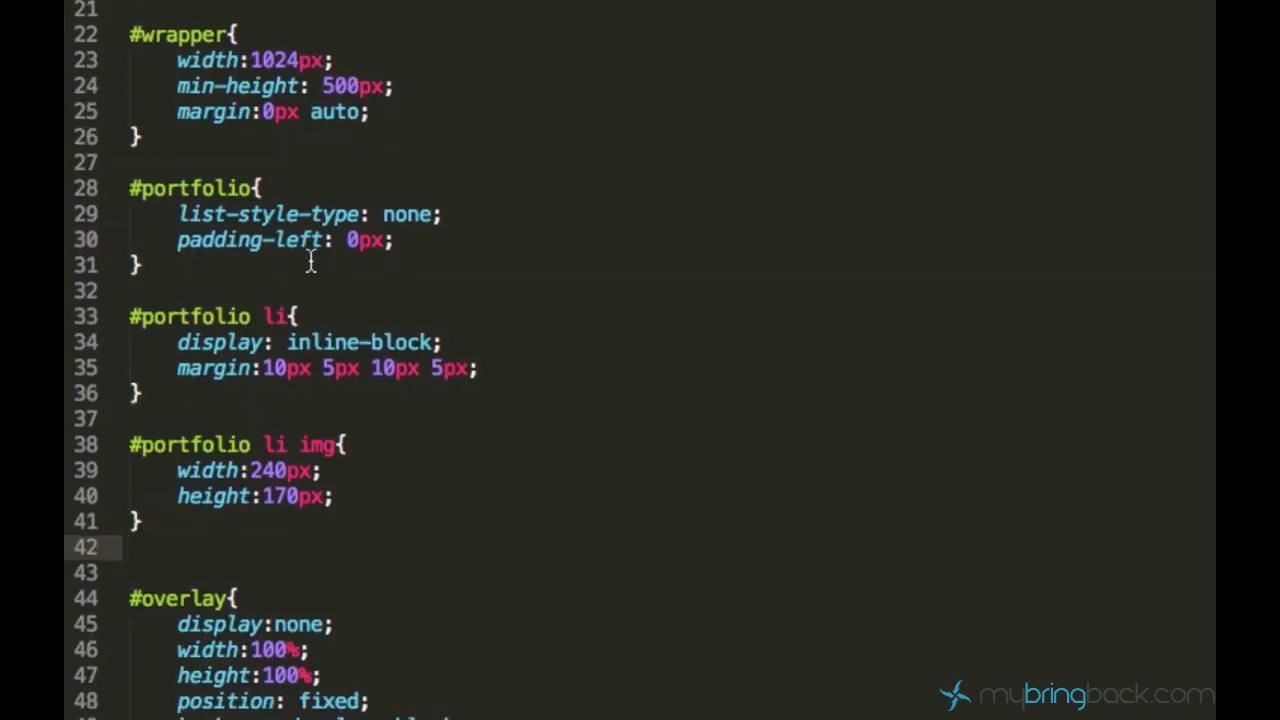
Create a #frame rule with display:none and a white background-color.
{"action": "type", "text": "#frame"}
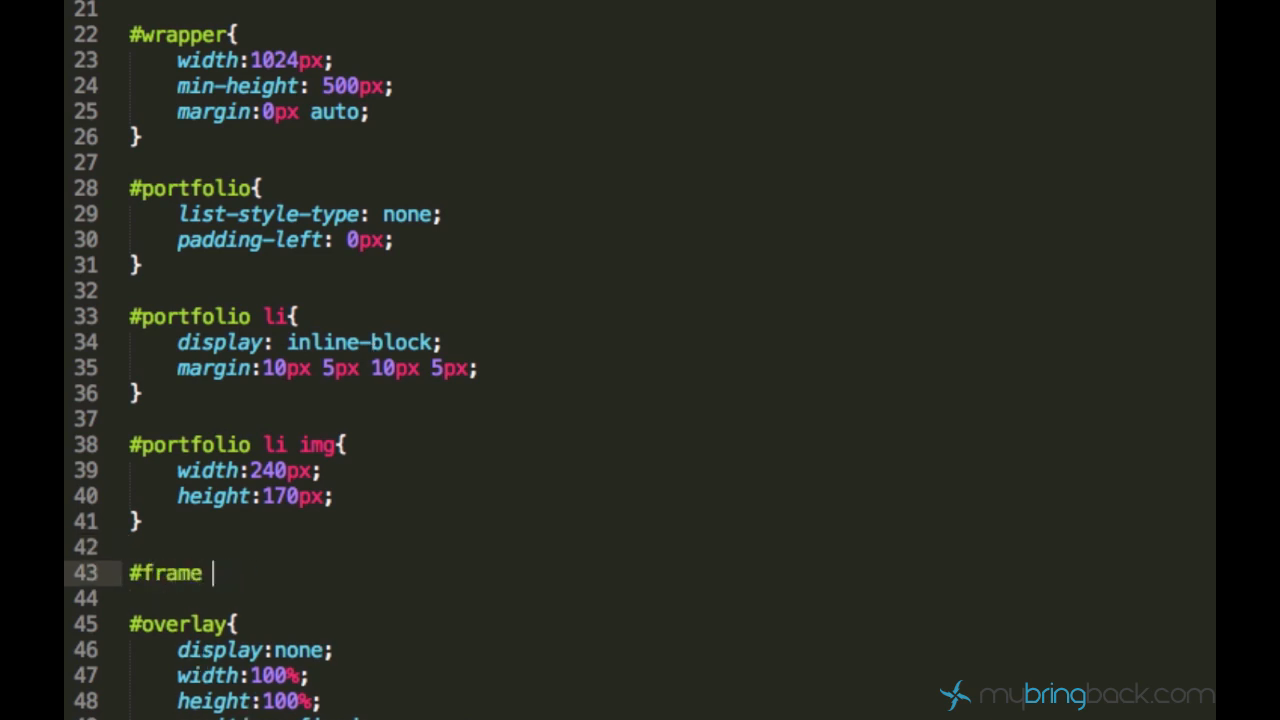
{"action": "type", "text": "{"}
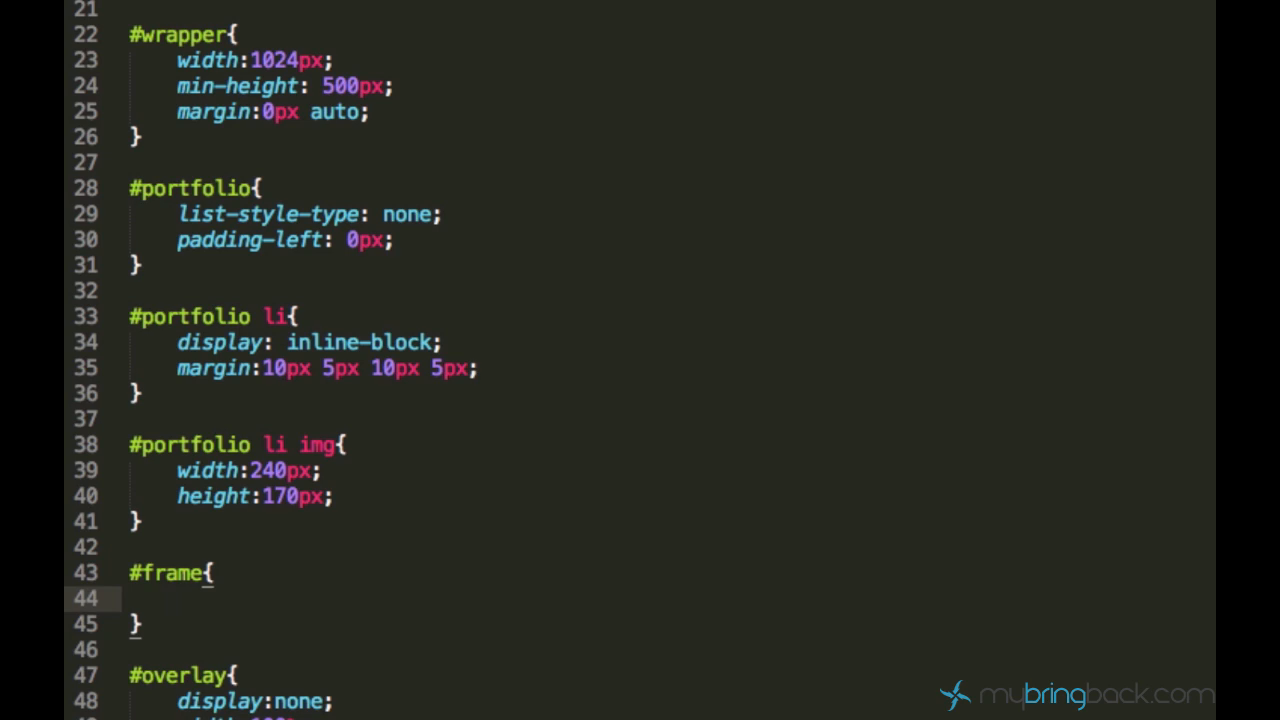
{"action": "type", "text": "display"}
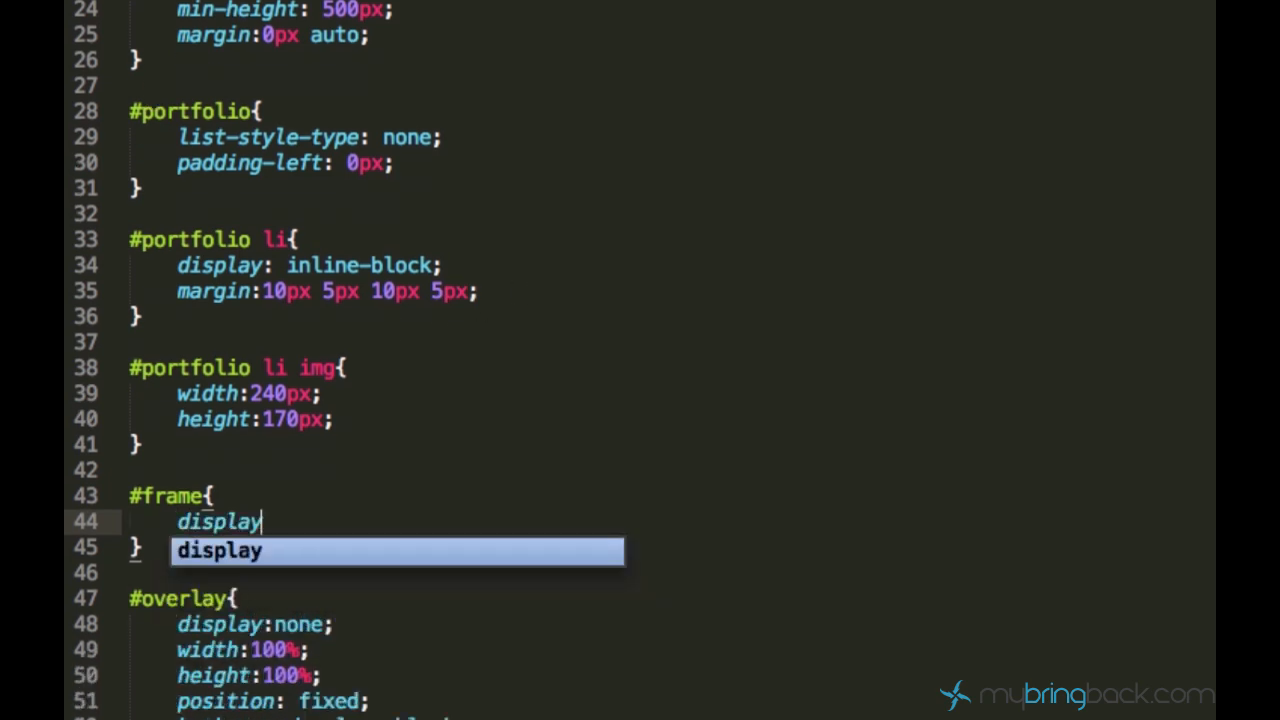
{"action": "type", "text": ":none;"}
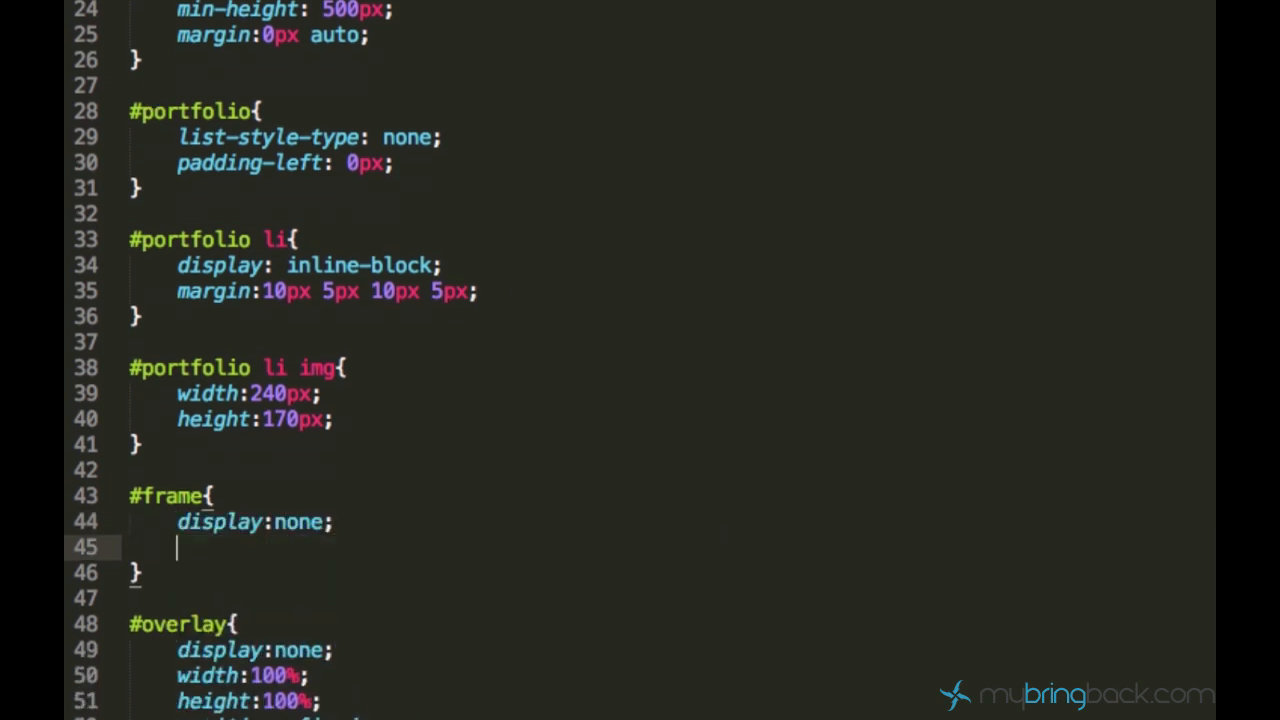
{"action": "type", "text": "ba"}
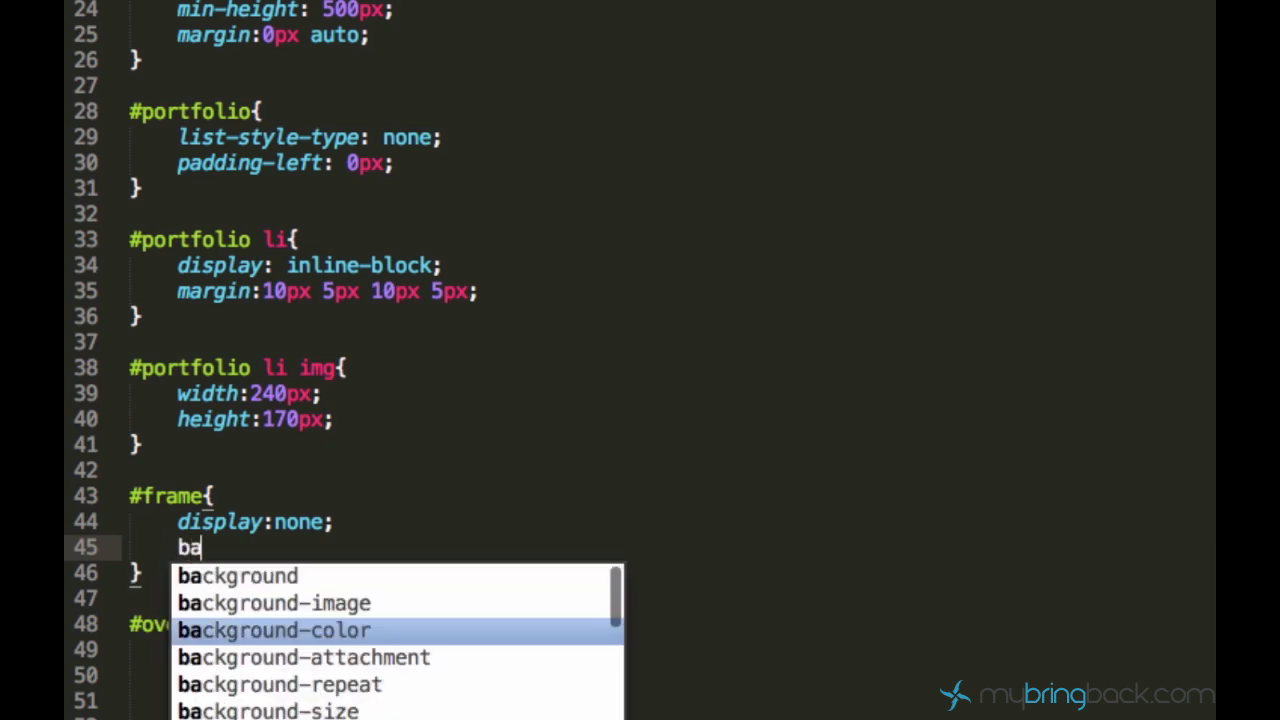
{"action": "left_click", "coordinate": [272, 630]}
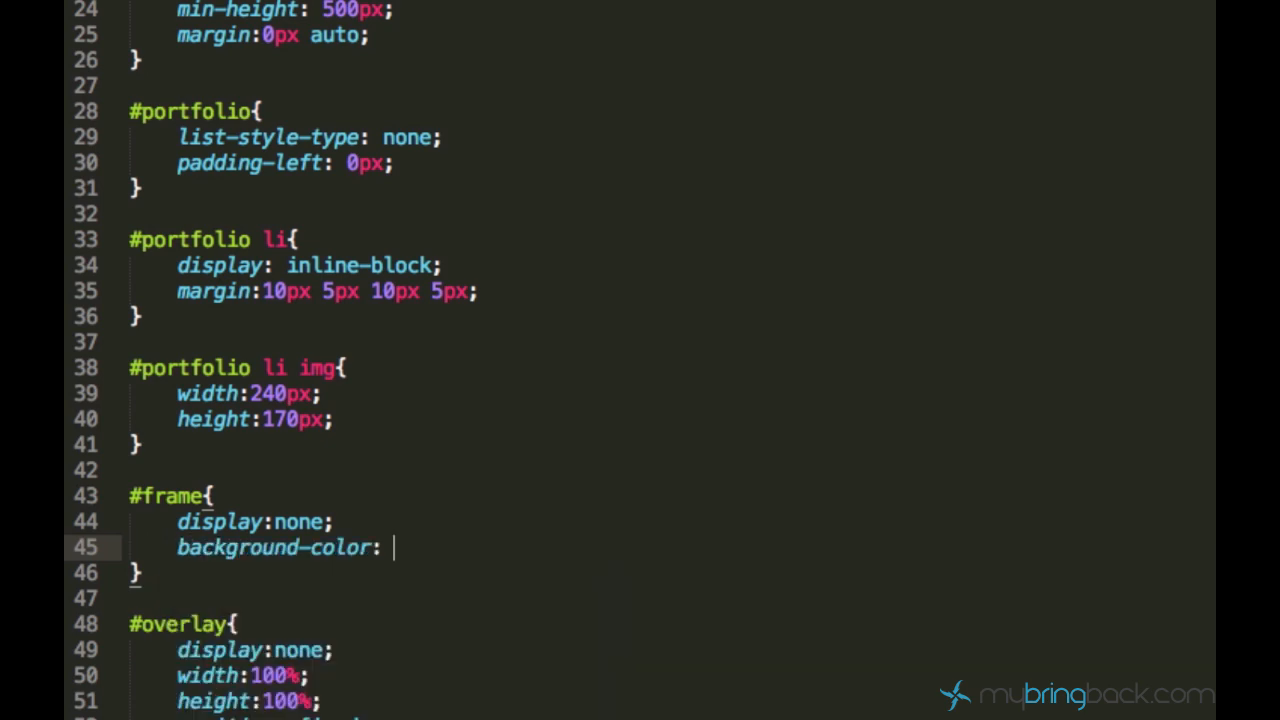
{"action": "type", "text": "white;"}
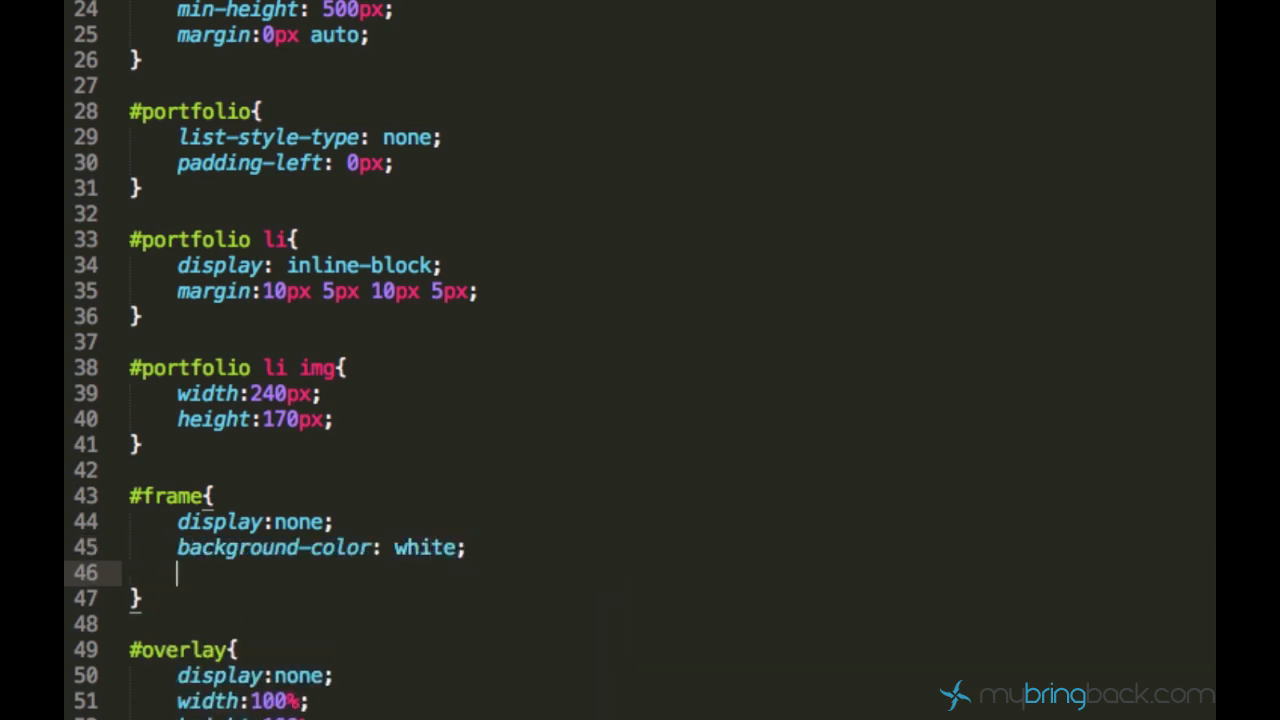
{"action": "mouse_move", "coordinate": [556, 210]}
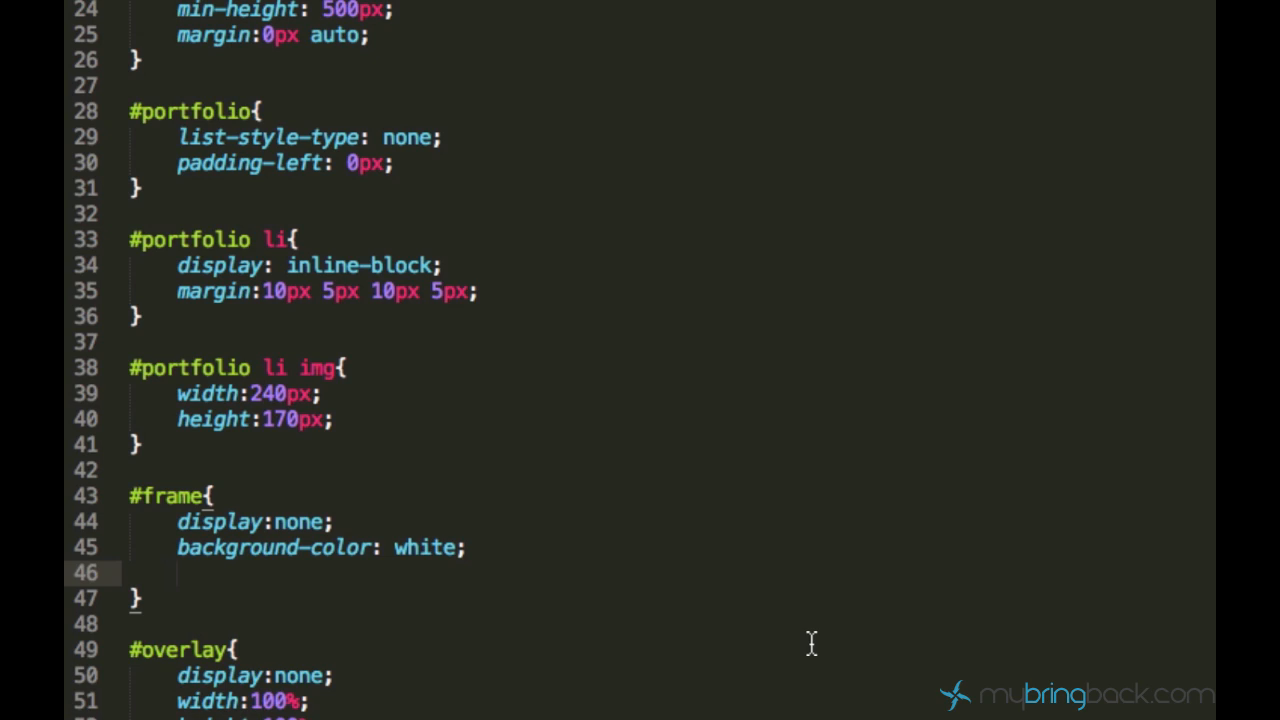
Give #frame width 500px, height 400px and margin-left -250px.
{"action": "type", "text": "width:;"}
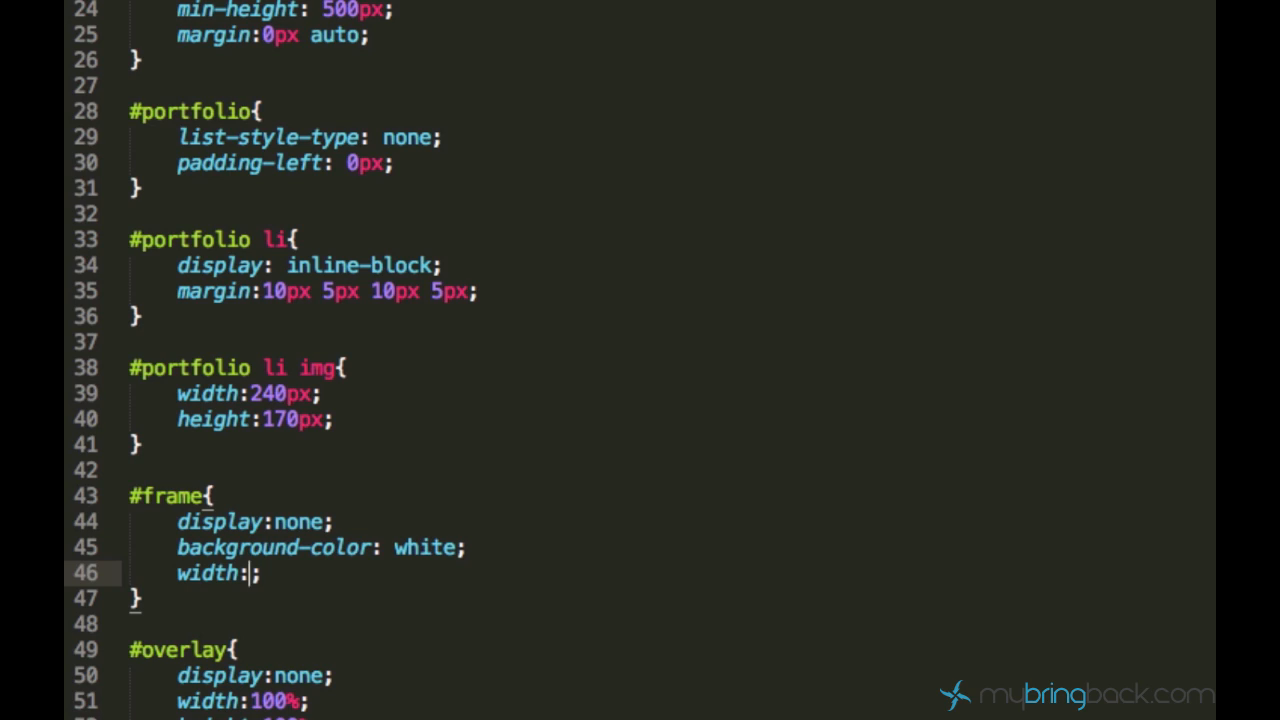
{"action": "type", "text": "500px"}
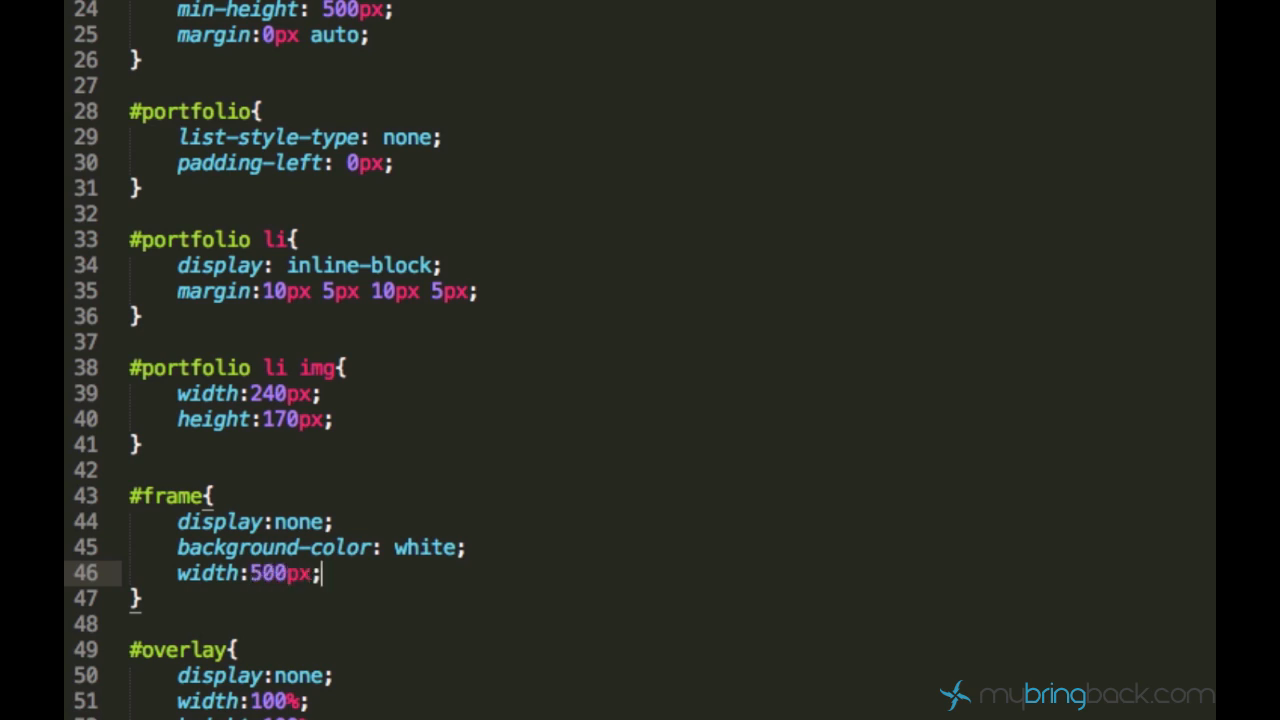
{"action": "type", "text": "height:;"}
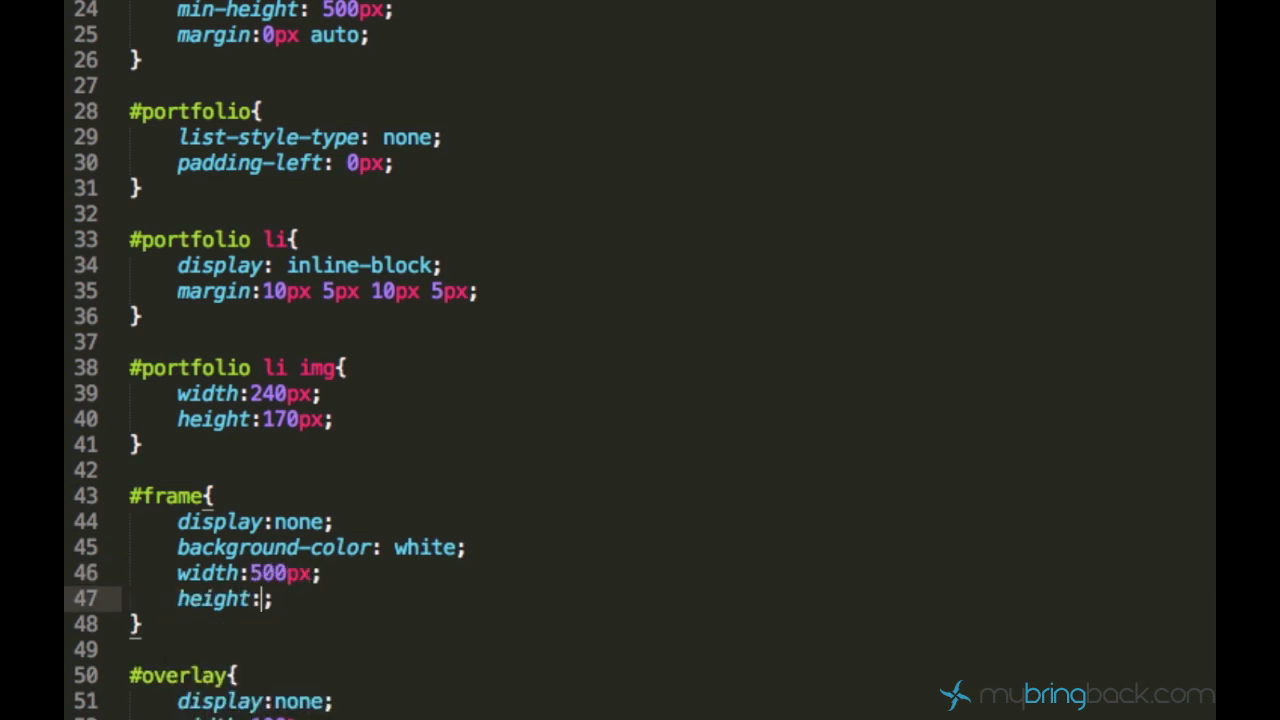
{"action": "type", "text": "400px"}
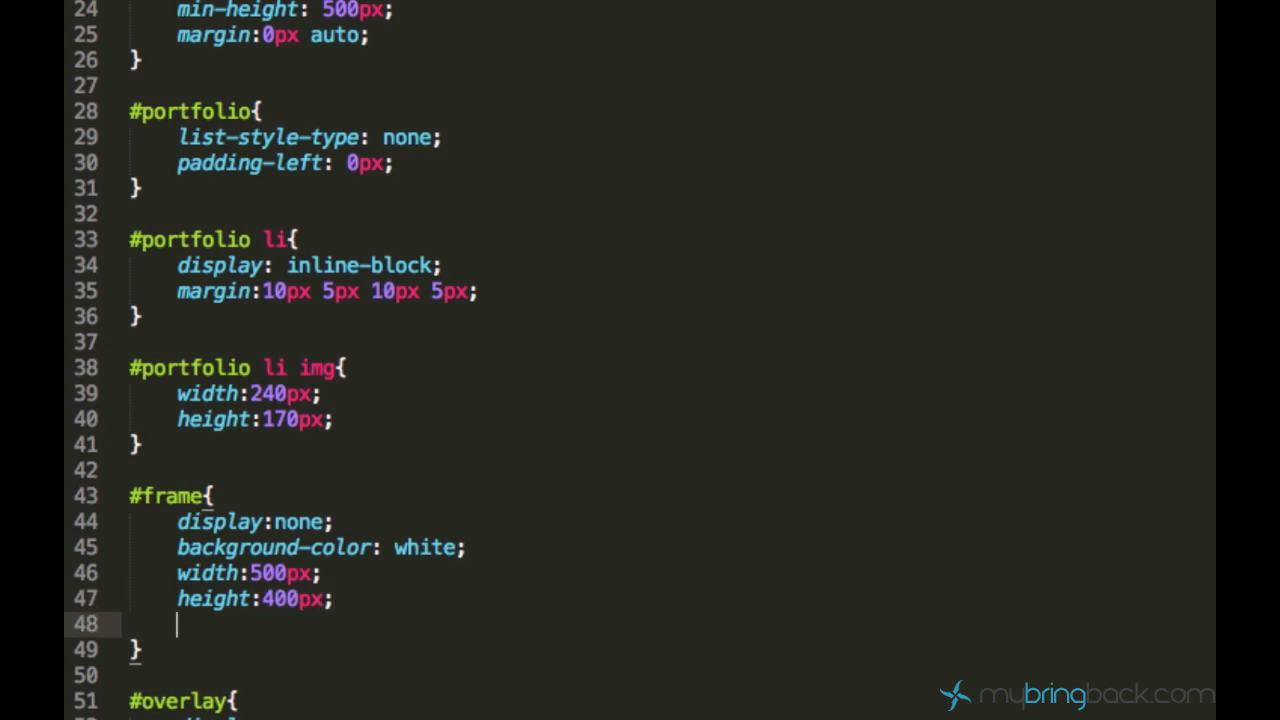
{"action": "type", "text": "p"}
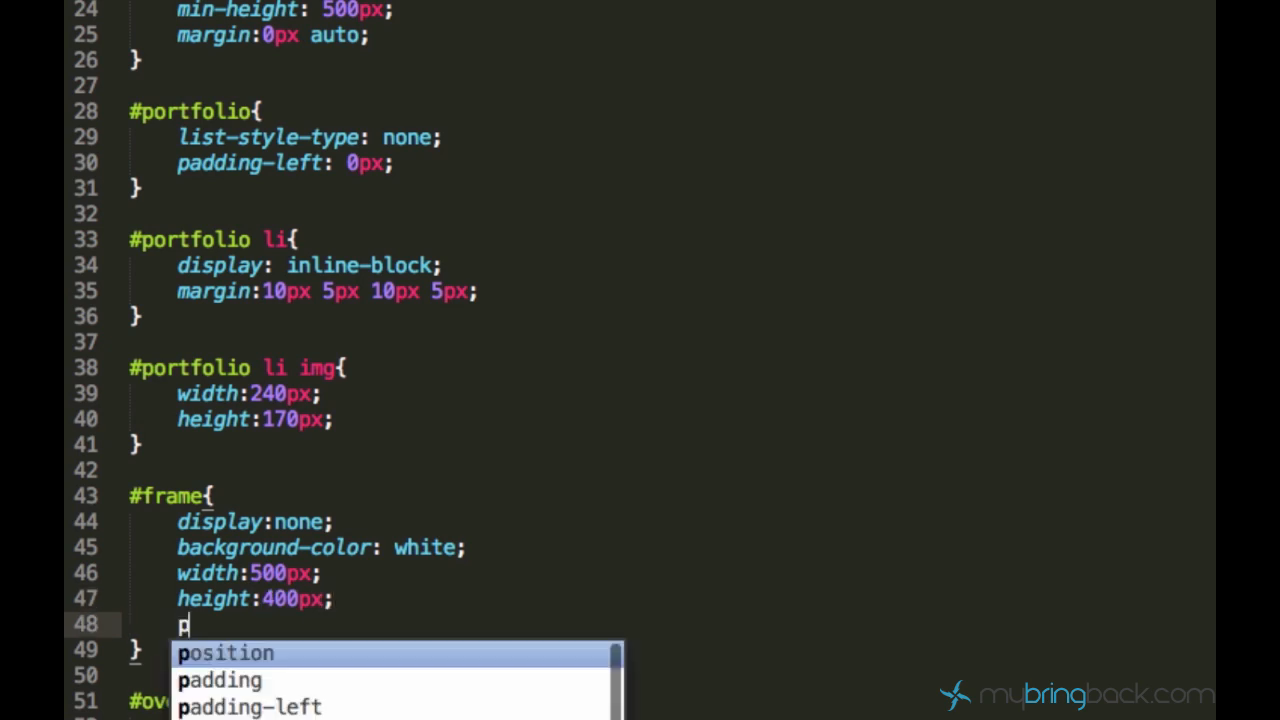
{"action": "type", "text": "margin-left:;"}
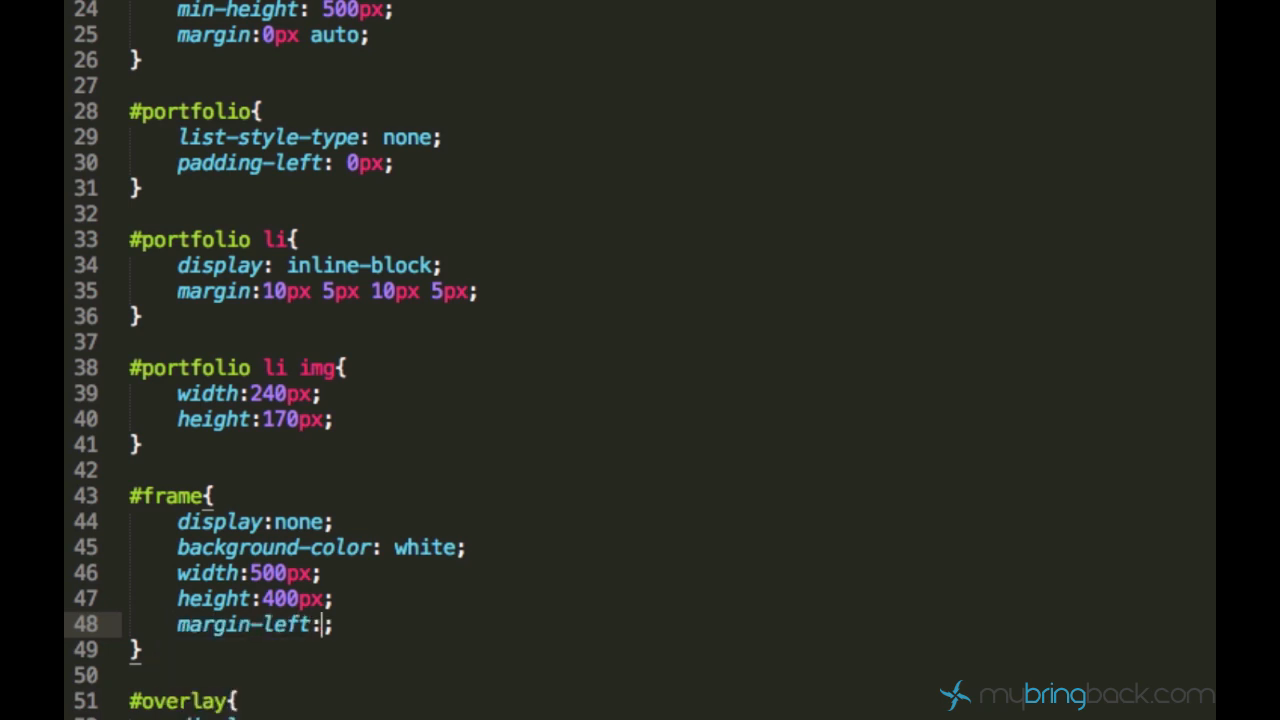
{"action": "type", "text": "-"}
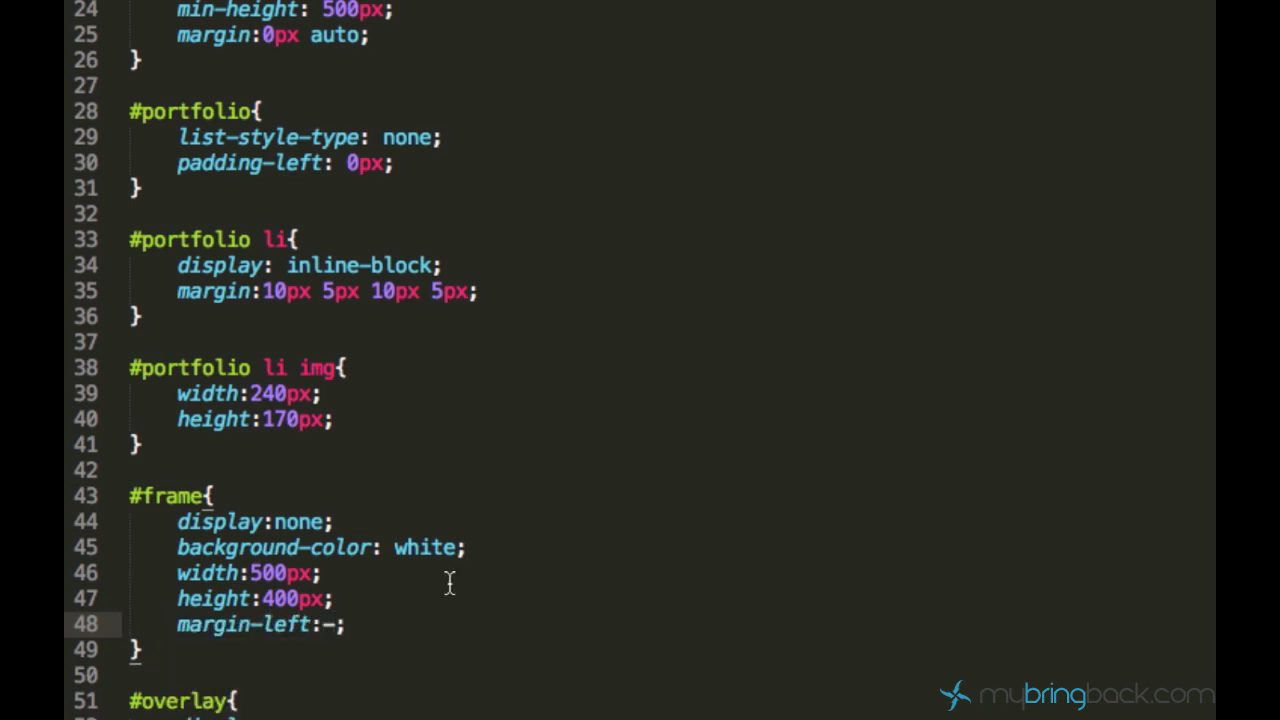
{"action": "type", "text": "250"}
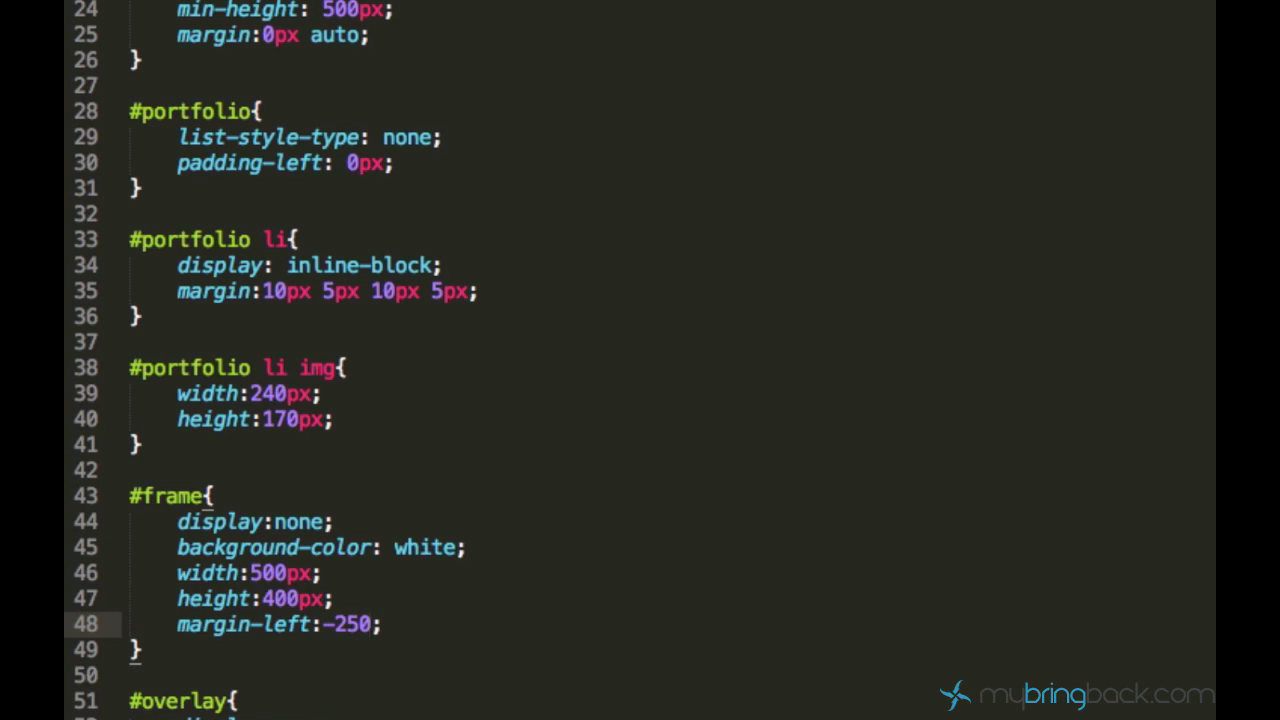
{"action": "type", "text": "px"}
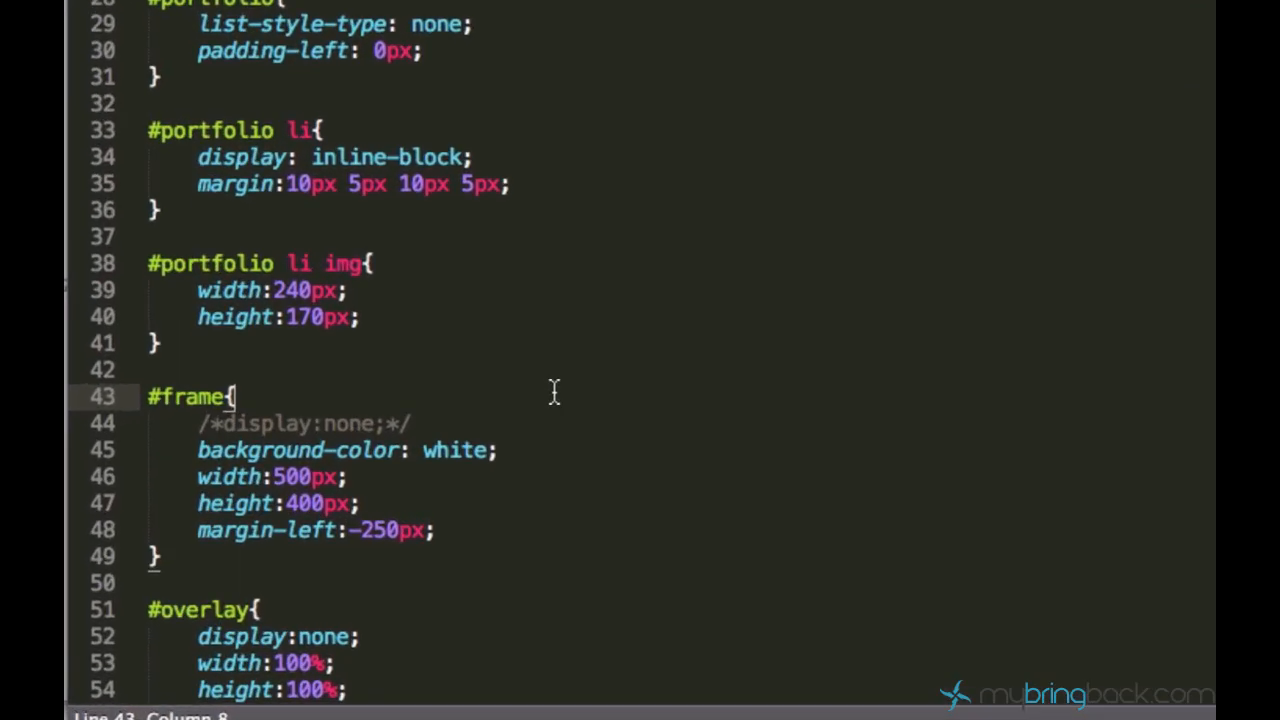
Add position: fixed; at the top of the #frame rule.
{"action": "type", "text": "position: fix"}
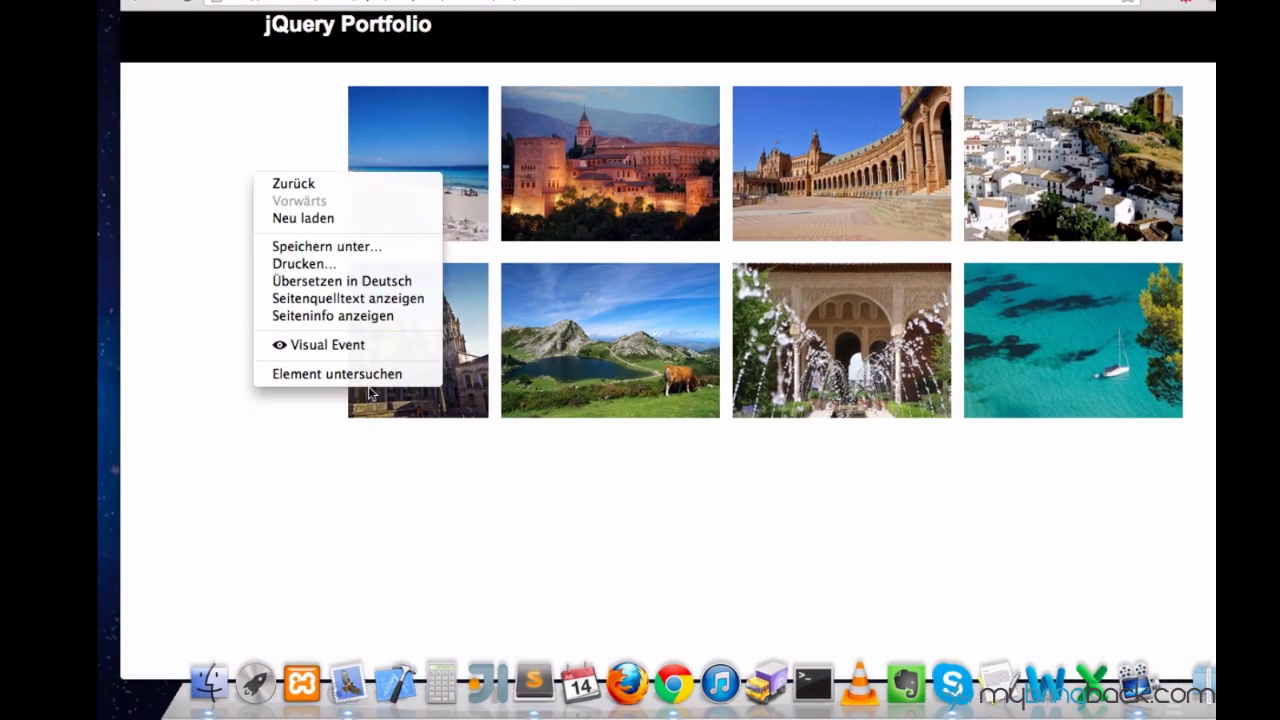
Inspect the frame div in Chrome and test margin-left -215px in the Styles pane.
{"action": "left_click", "coordinate": [336, 374]}
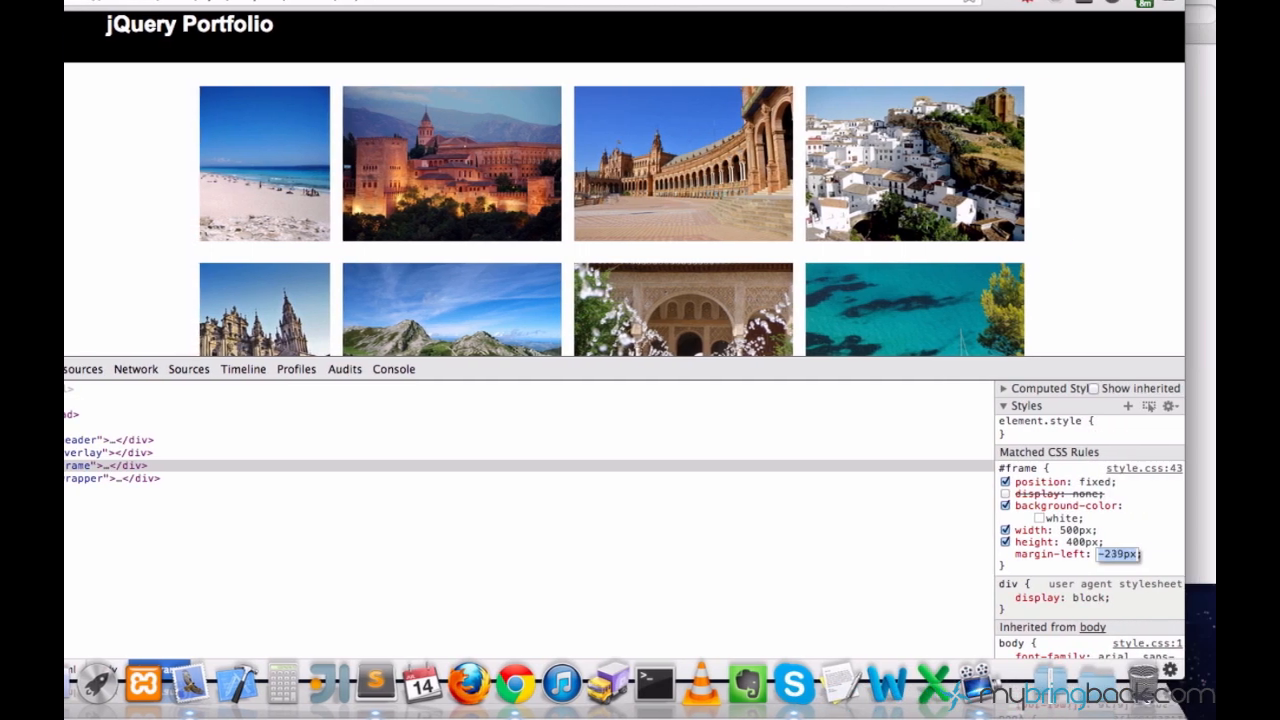
{"action": "type", "text": "-215px"}
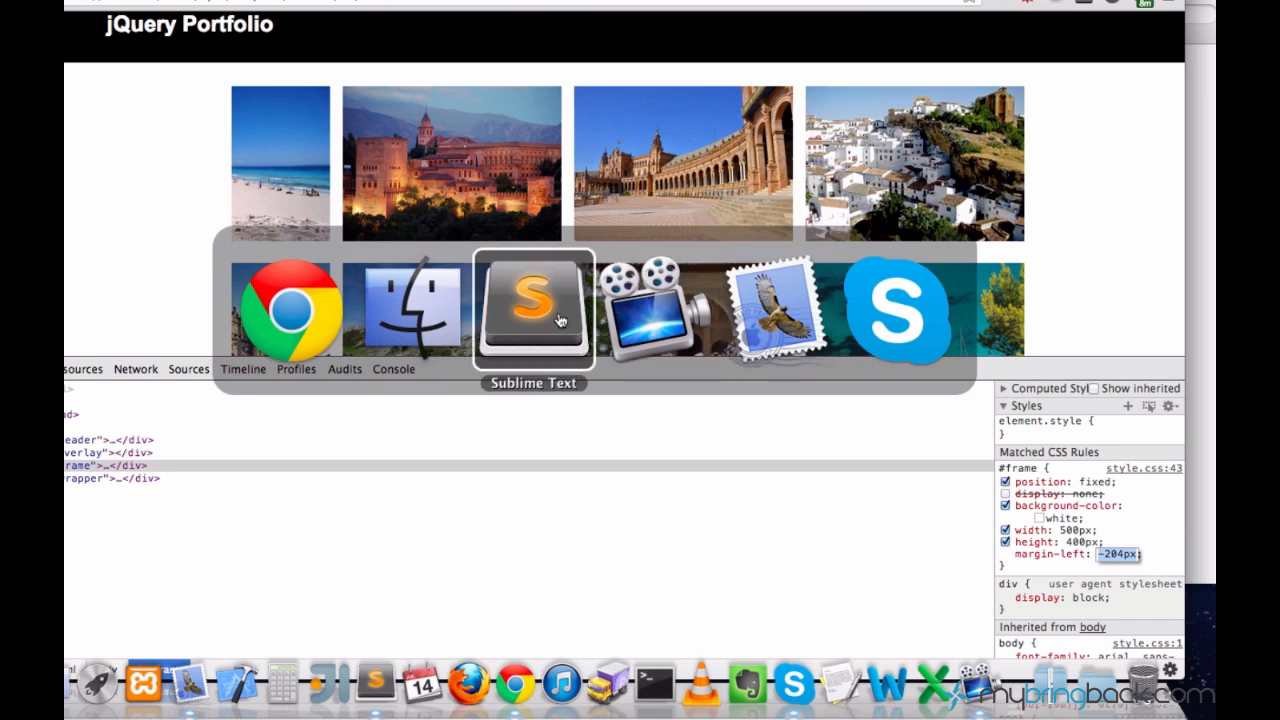
Add left:50; on a new line below the commented display line in #frame.
{"action": "left_click", "coordinate": [532, 310]}
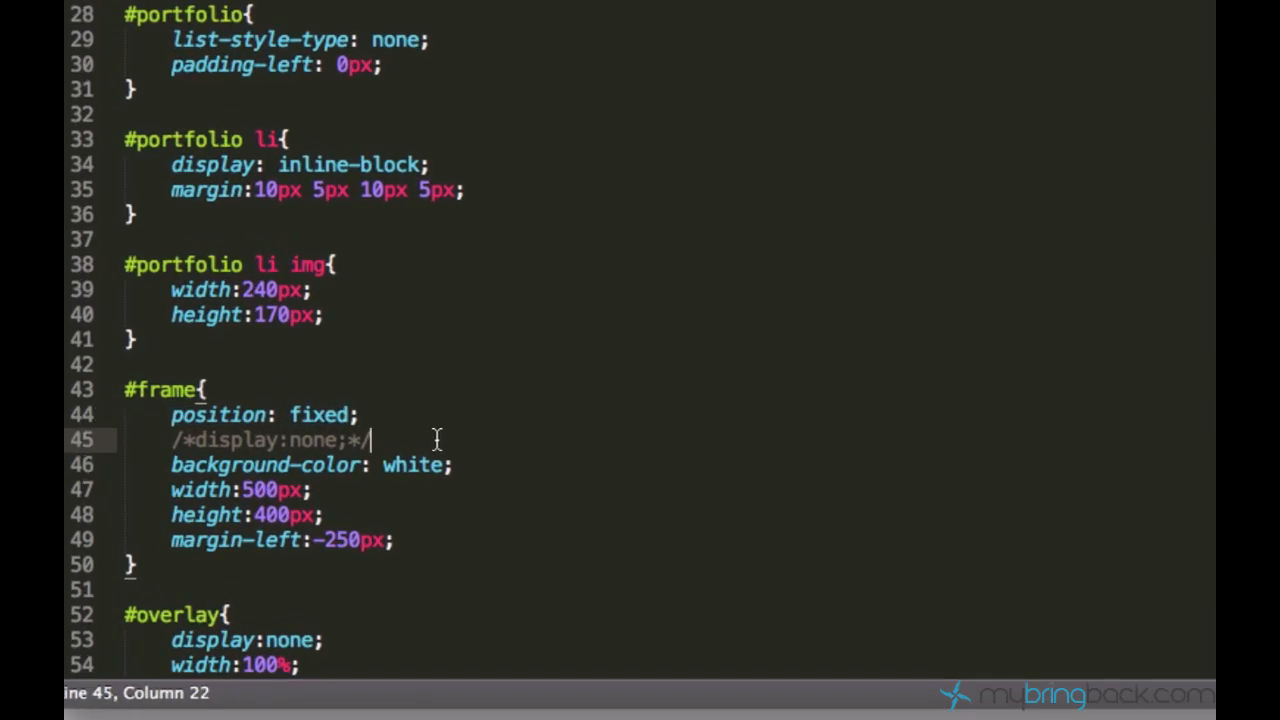
{"action": "key", "text": "Enter"}
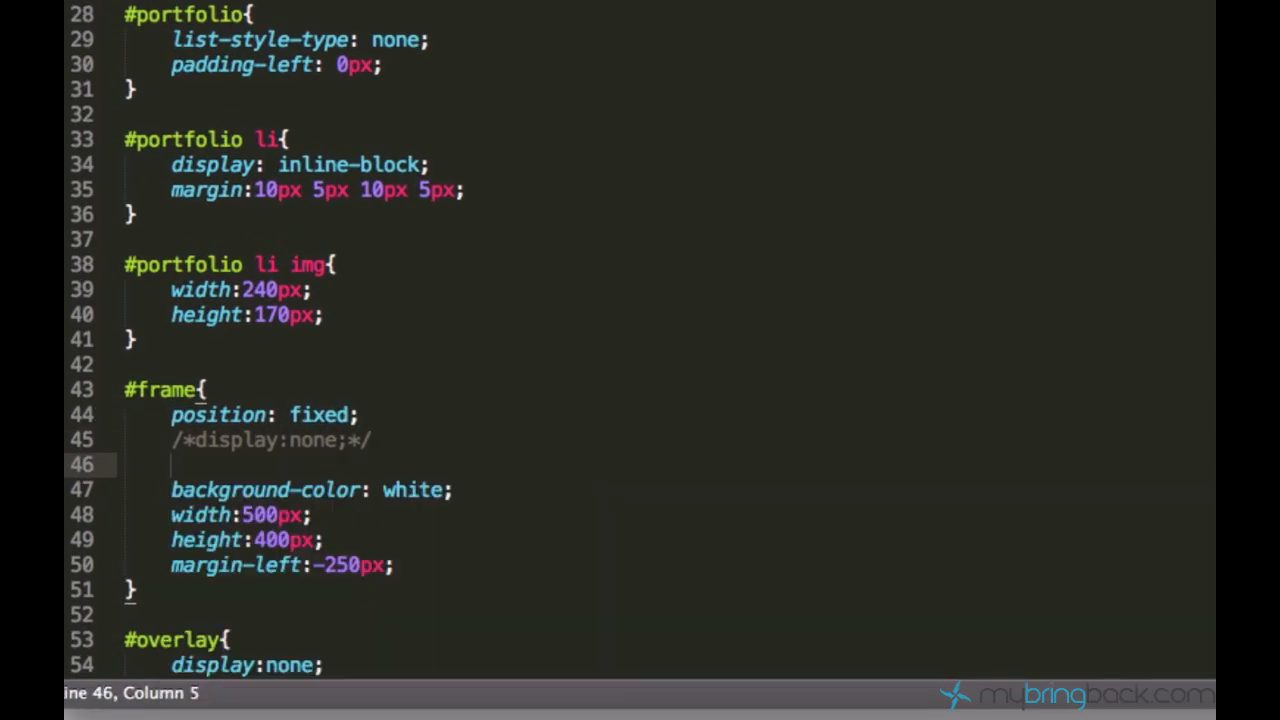
{"action": "type", "text": "left:50;"}
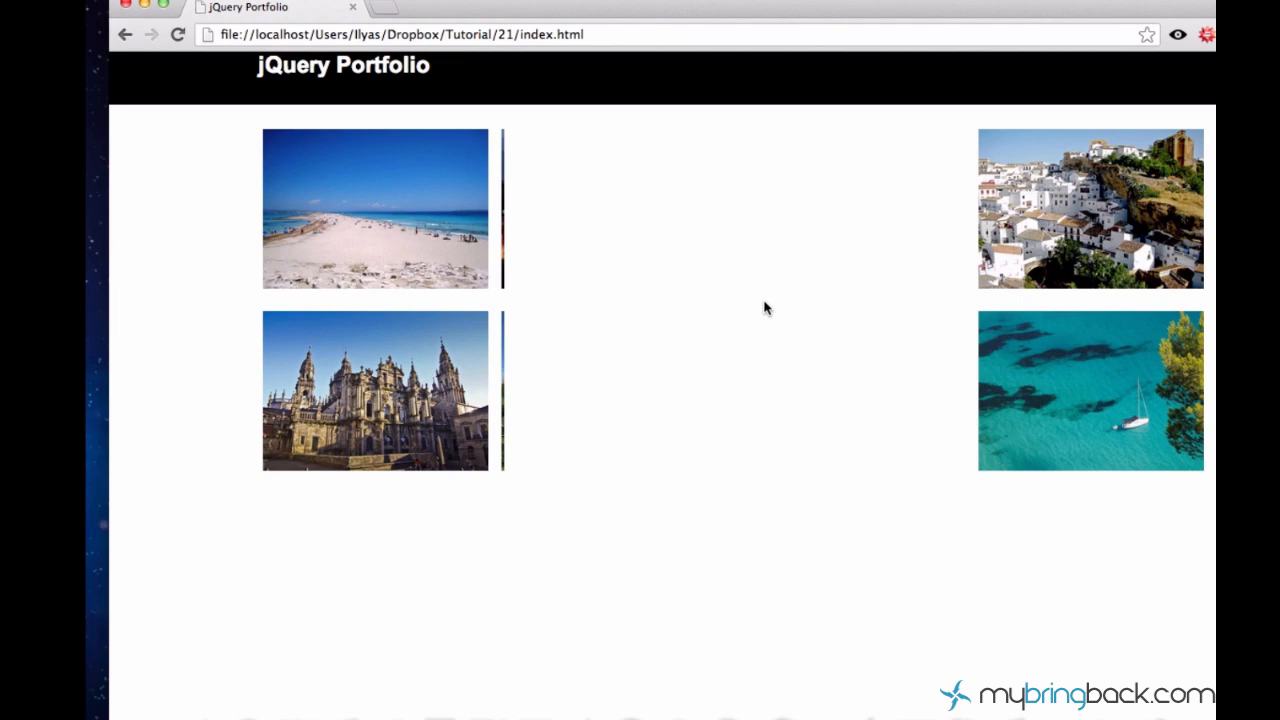
{"action": "mouse_move", "coordinate": [740, 406]}
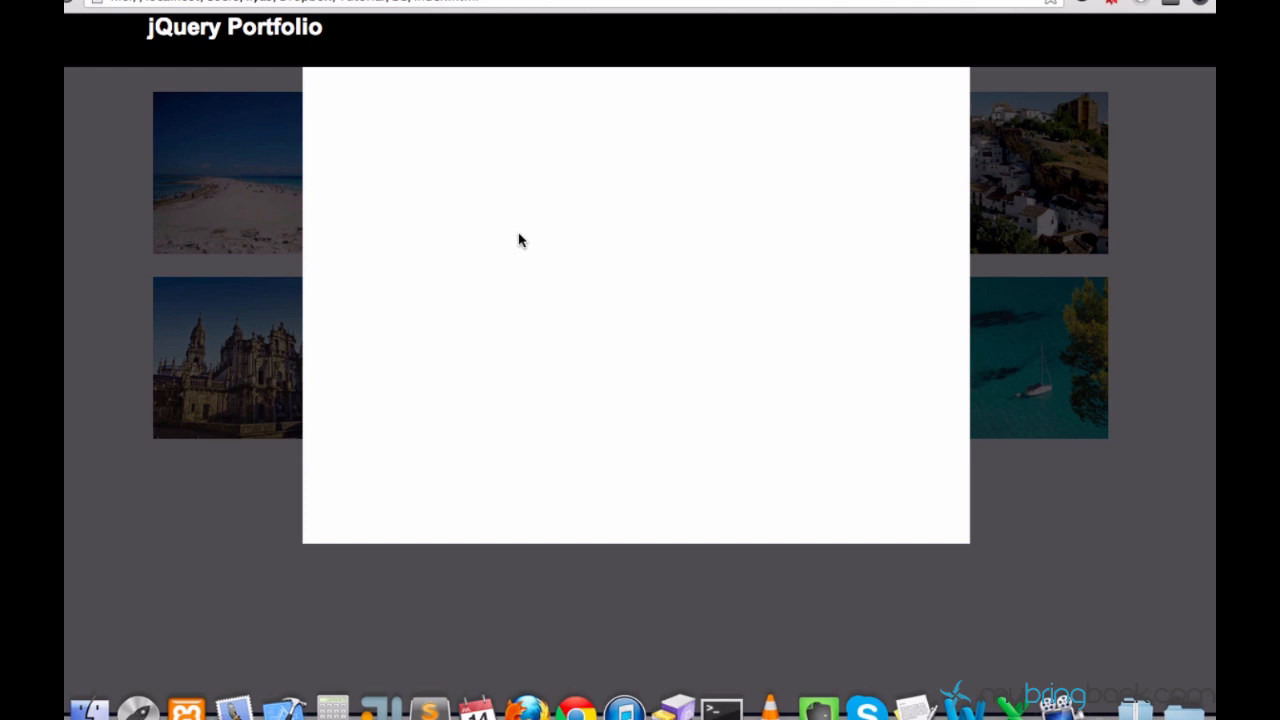
{"action": "mouse_move", "coordinate": [652, 392]}
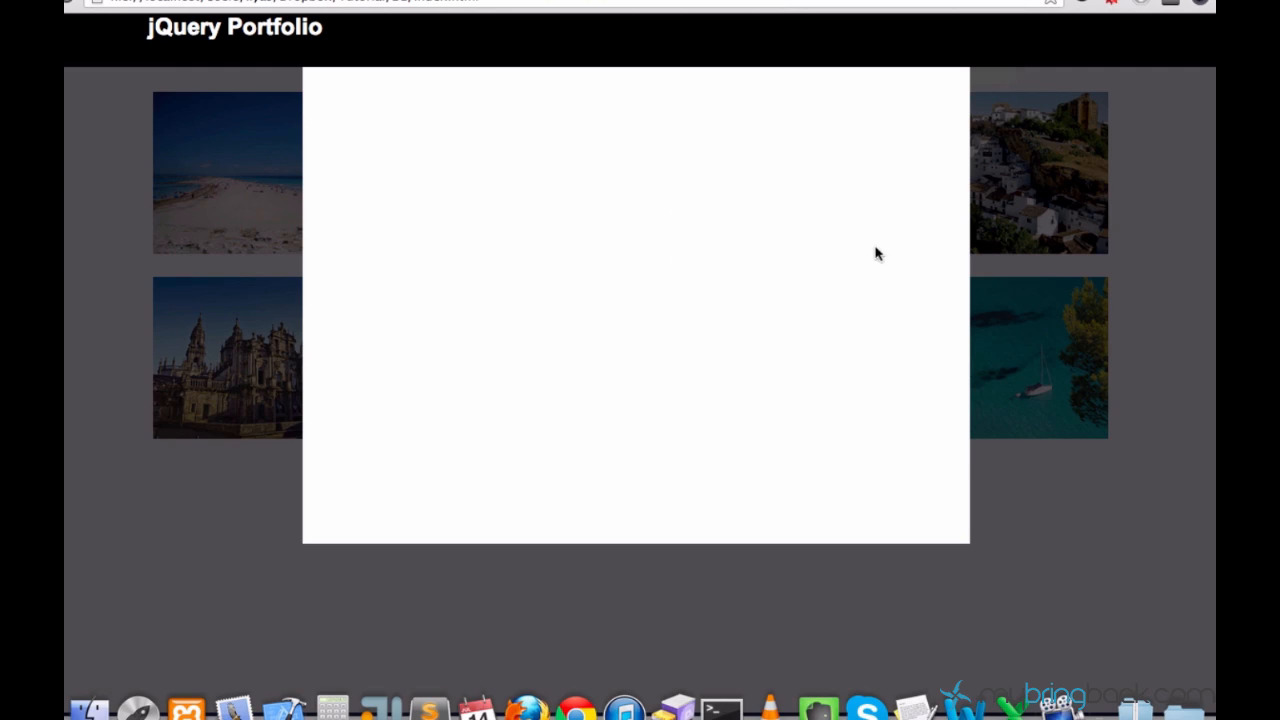
{"action": "mouse_move", "coordinate": [852, 290]}
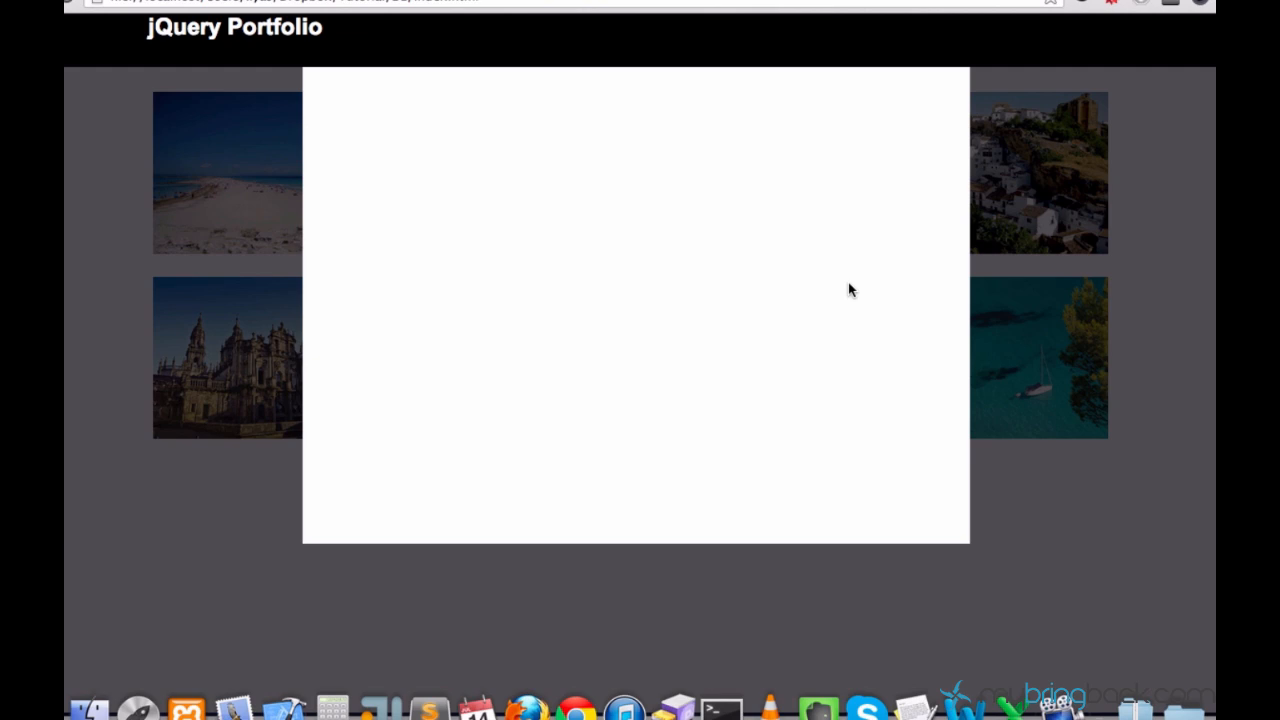
{"action": "mouse_move", "coordinate": [1072, 158]}
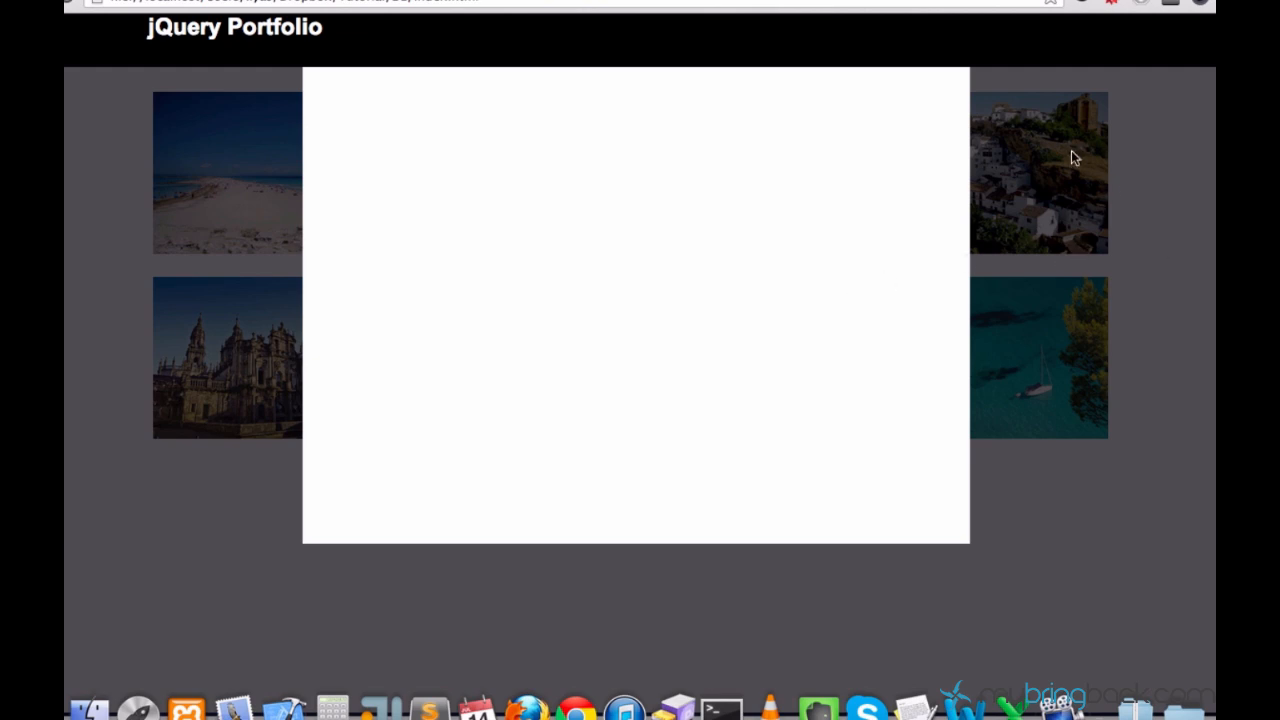
{"action": "mouse_move", "coordinate": [210, 198]}
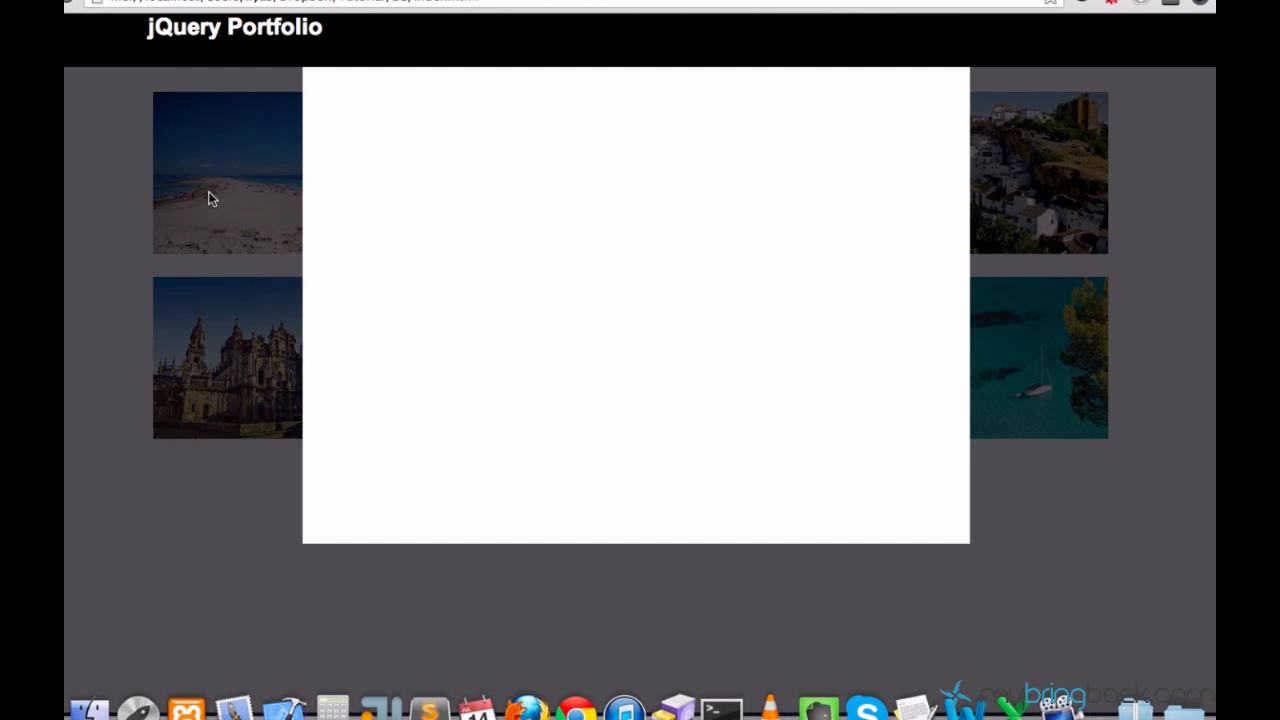
{"action": "mouse_move", "coordinate": [634, 394]}
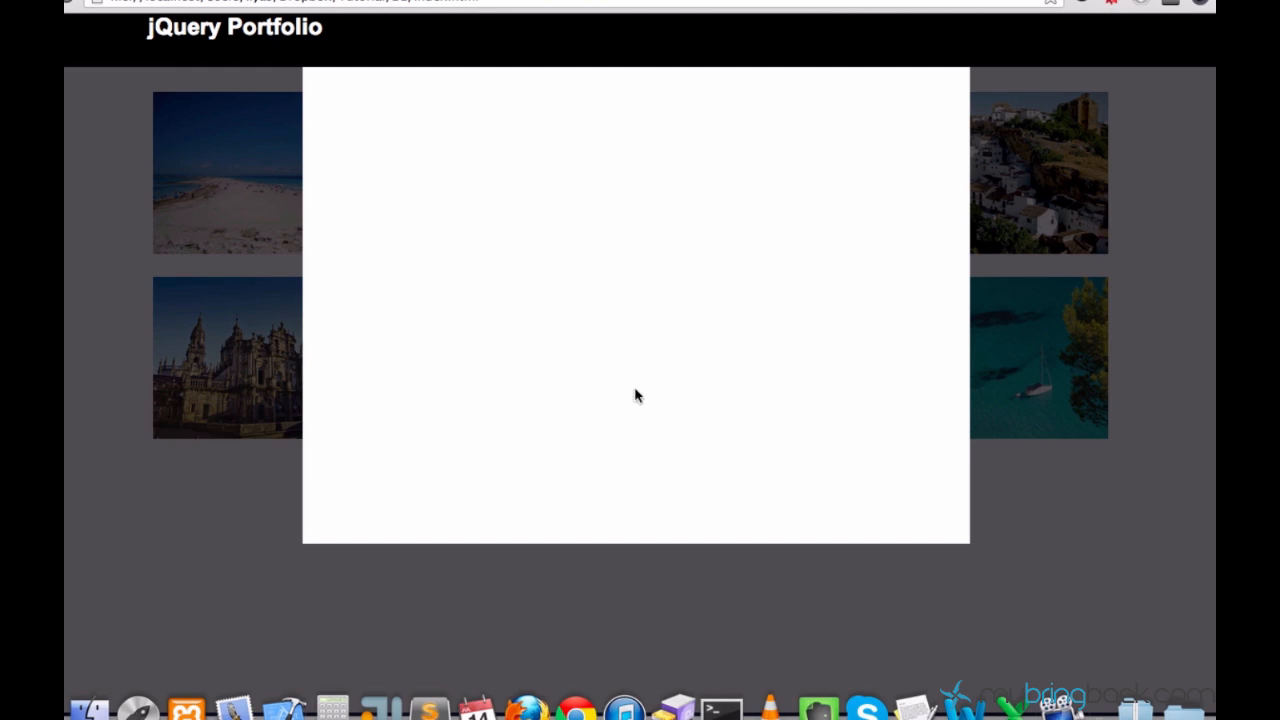
{"action": "mouse_move", "coordinate": [1024, 104]}
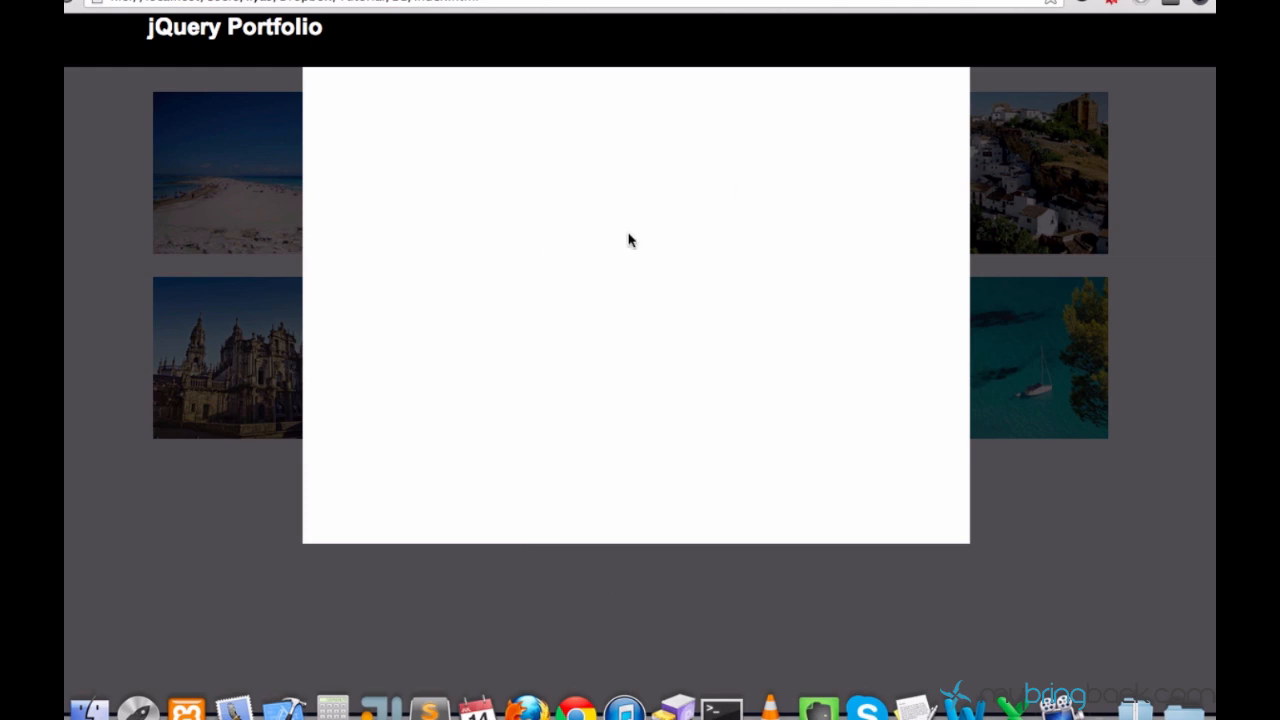
{"action": "mouse_move", "coordinate": [564, 176]}
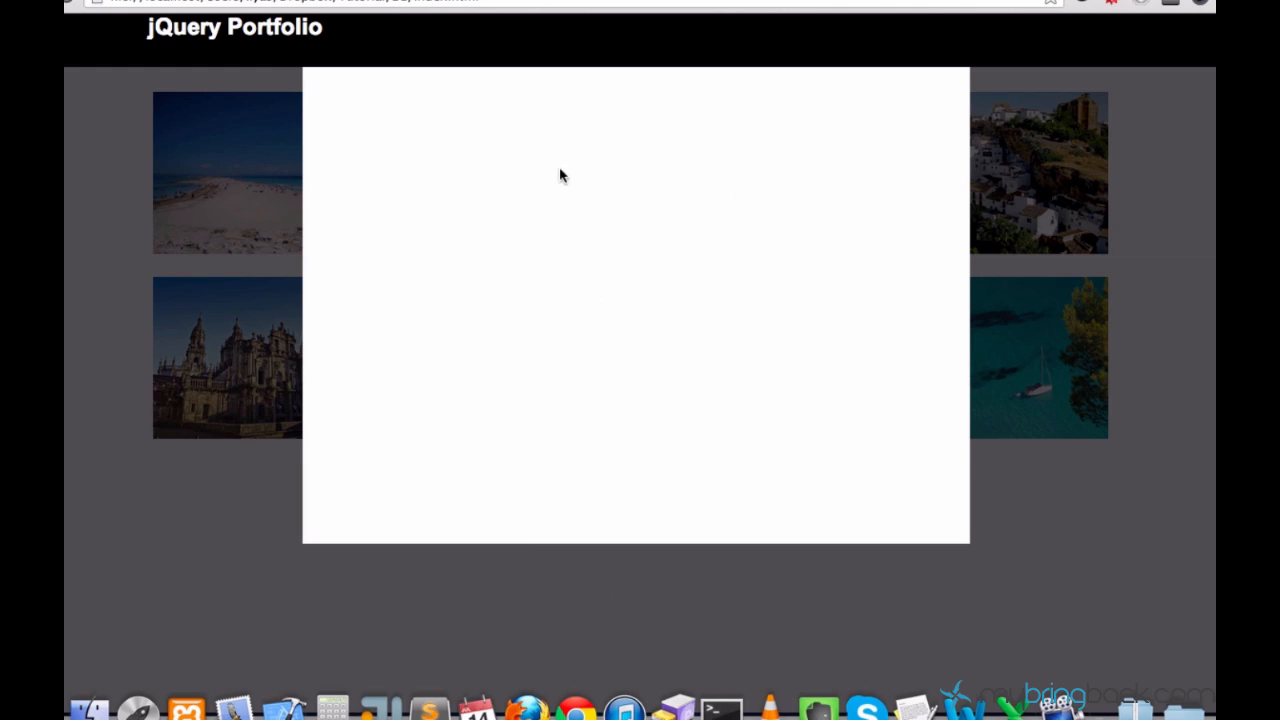
{"action": "mouse_move", "coordinate": [398, 114]}
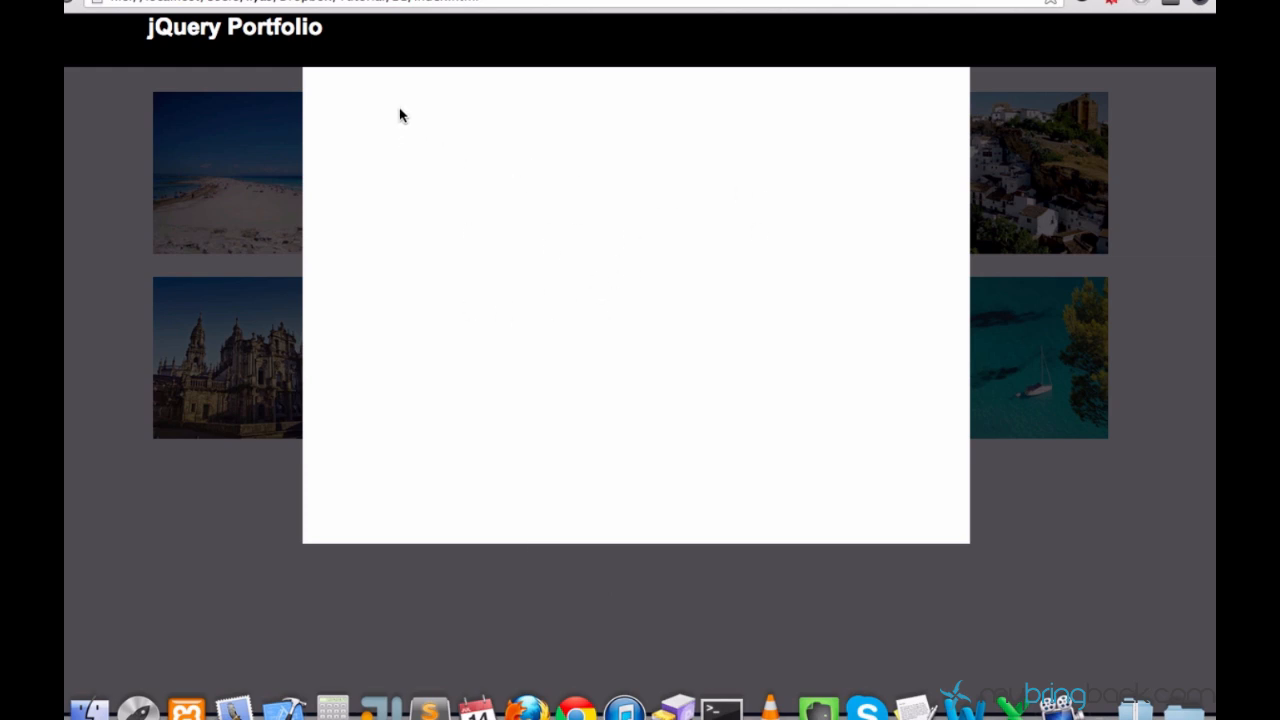
{"action": "mouse_move", "coordinate": [324, 216]}
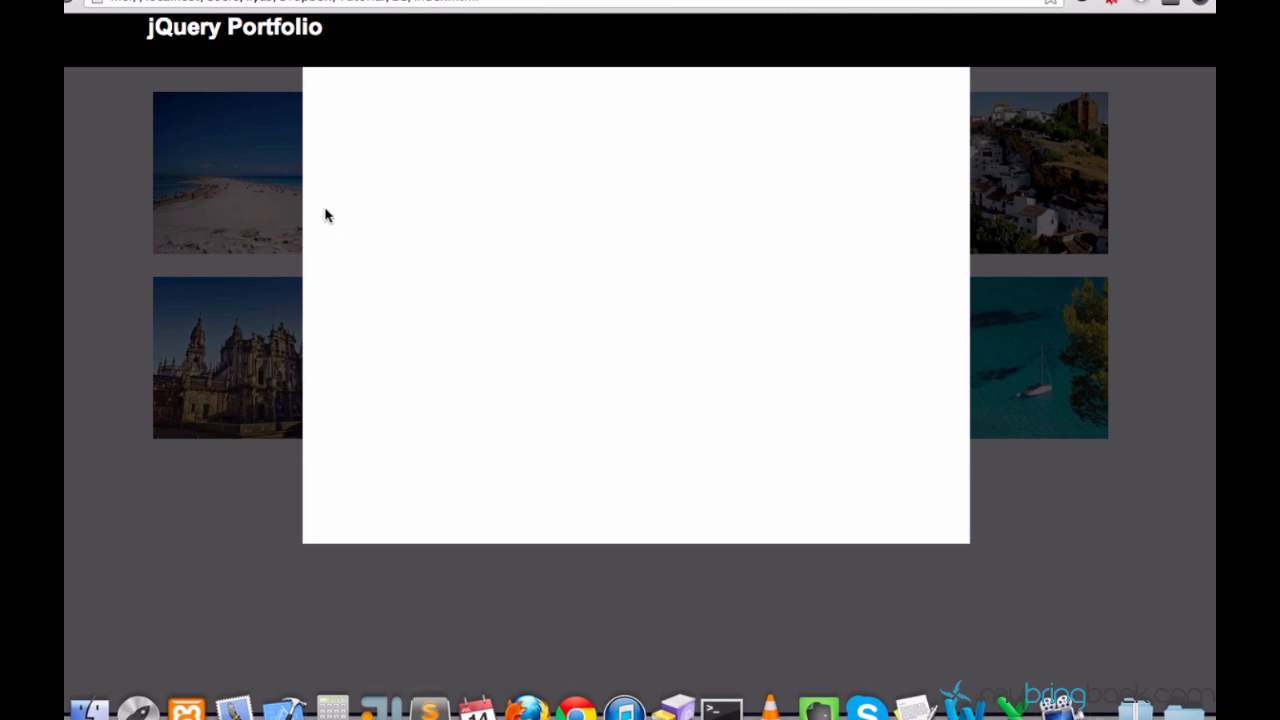
{"action": "mouse_move", "coordinate": [250, 176]}
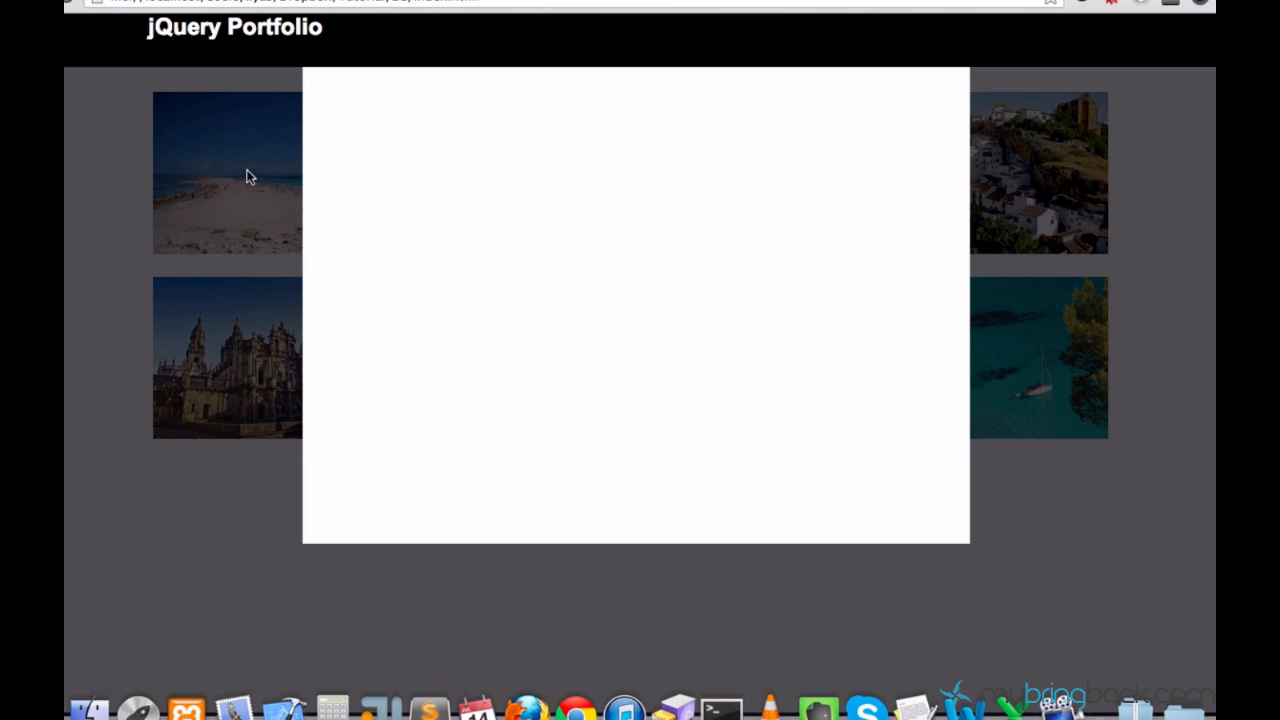
{"action": "mouse_move", "coordinate": [612, 276]}
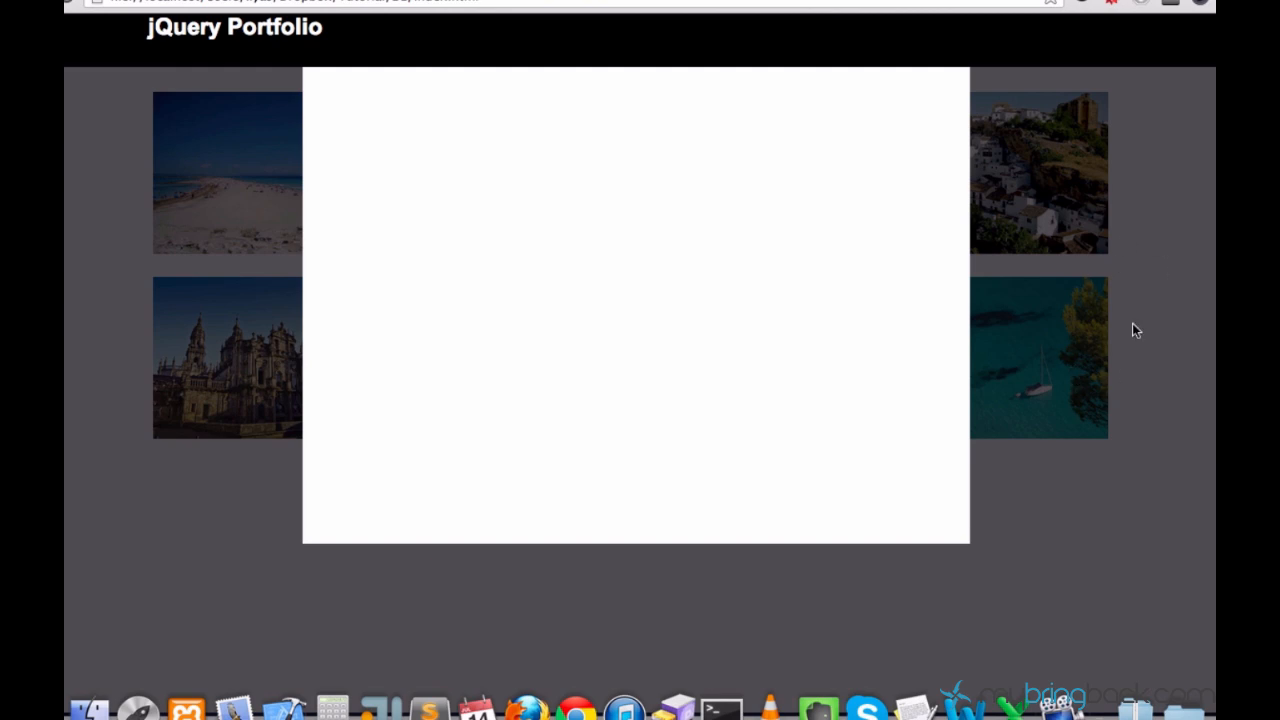
{"action": "mouse_move", "coordinate": [736, 246]}
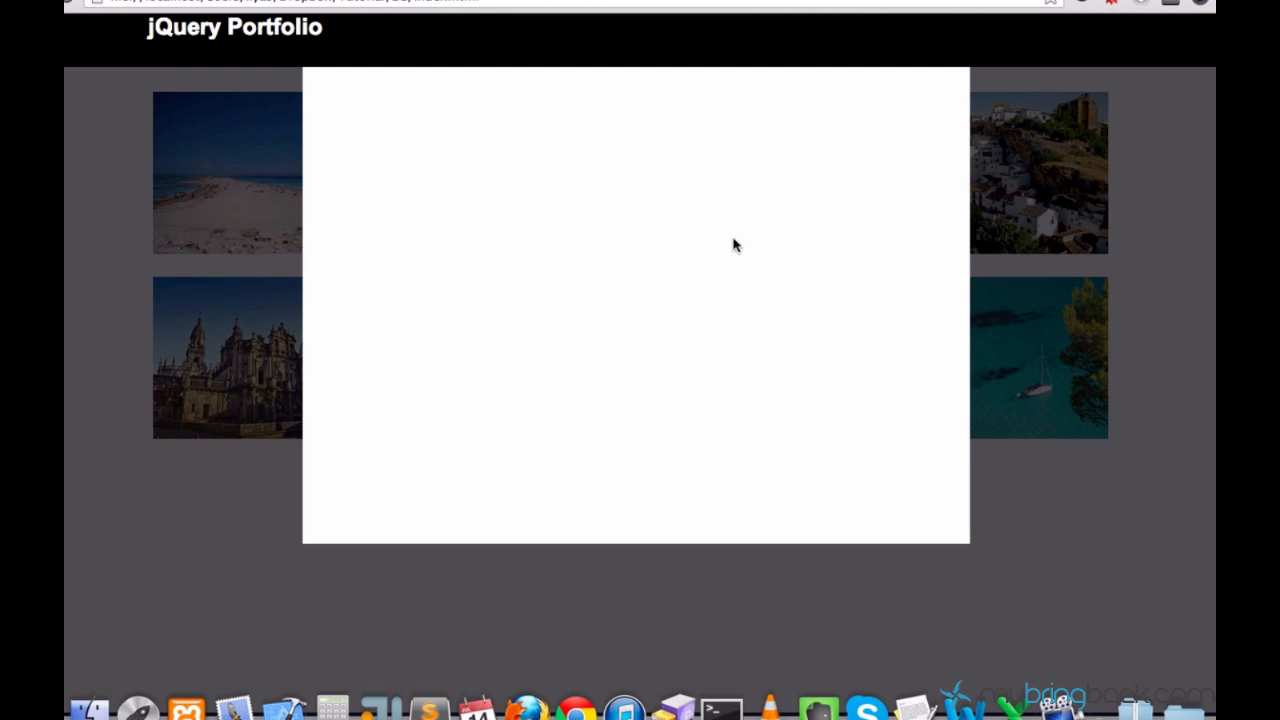